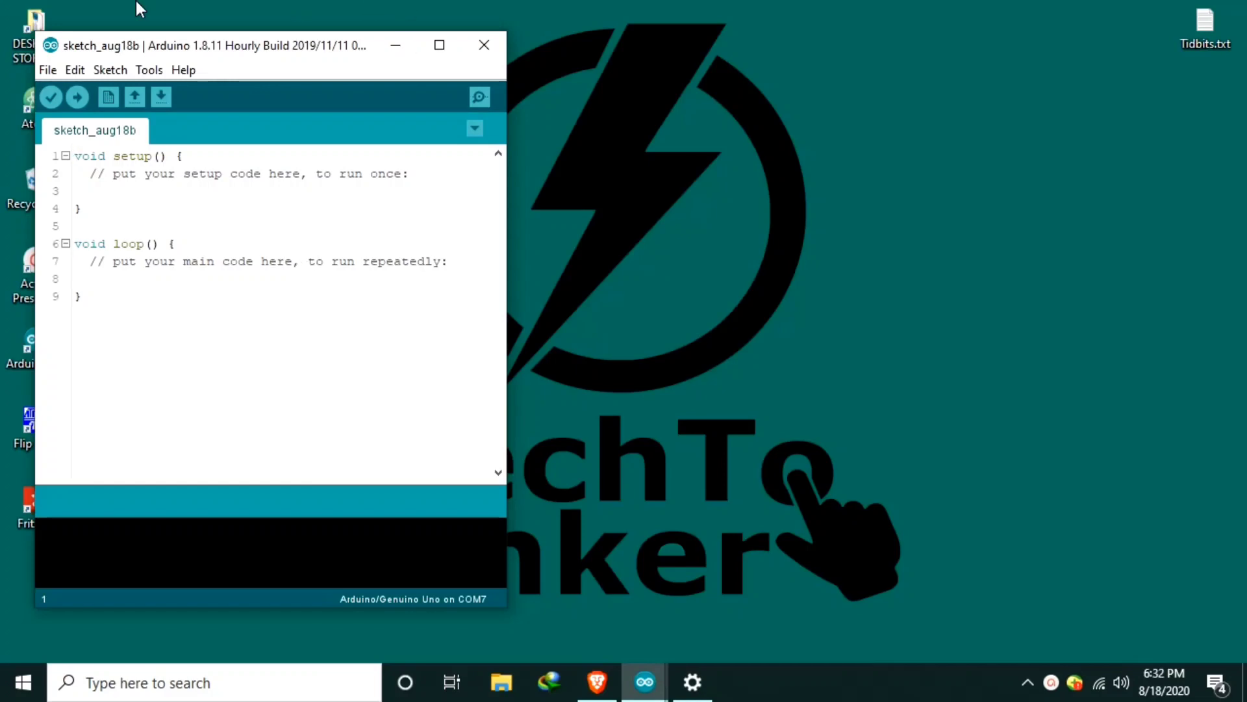
- Launch the Library Manager via Sketch > Include Library > Manage Libraries
click(110, 70)
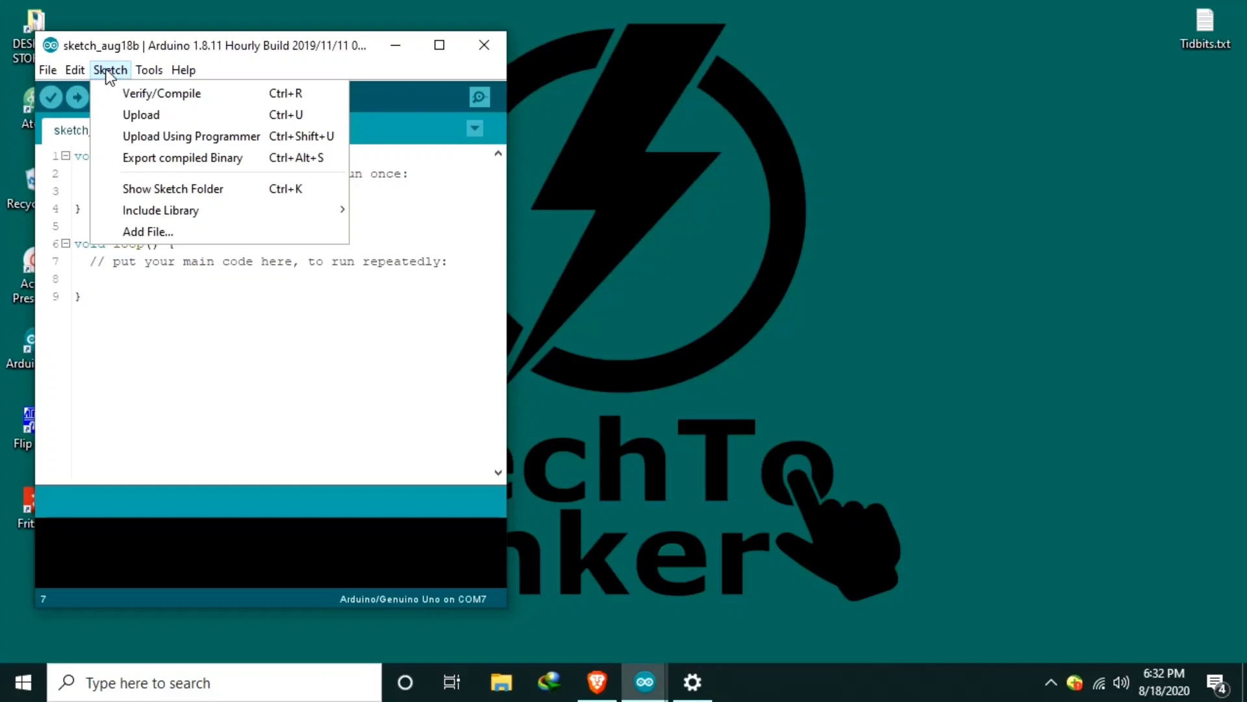
click(160, 210)
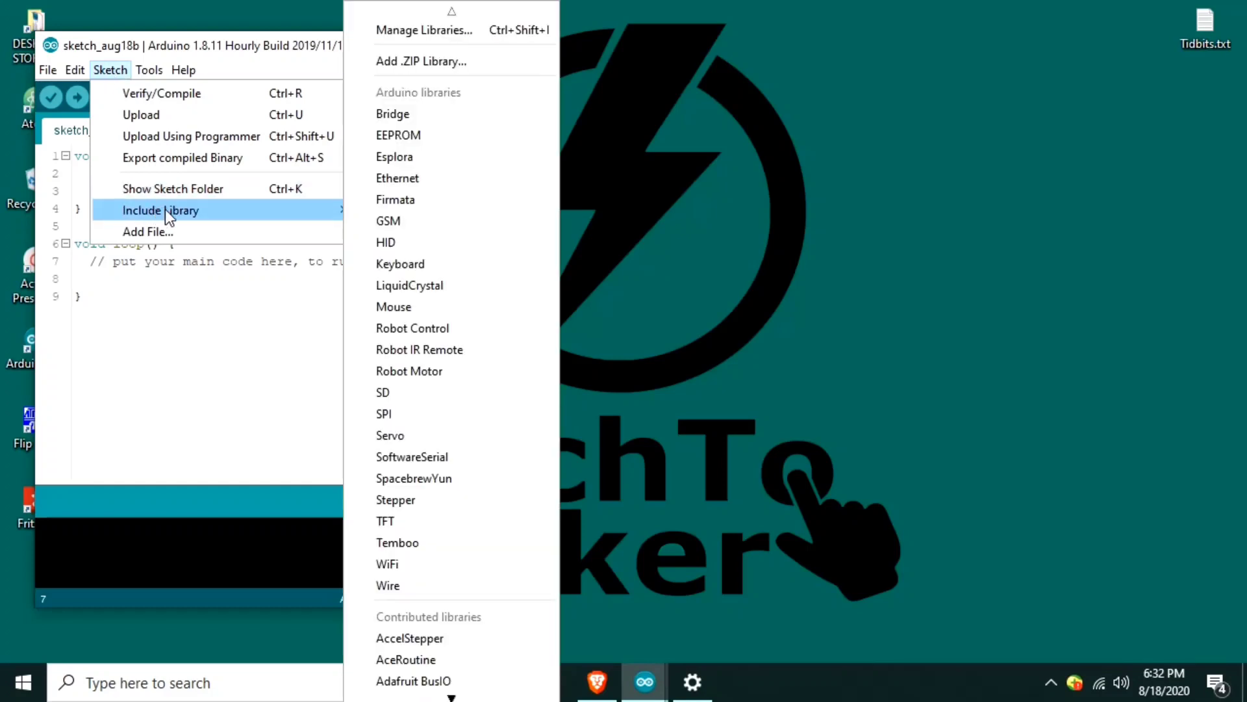
mouse_move(396, 200)
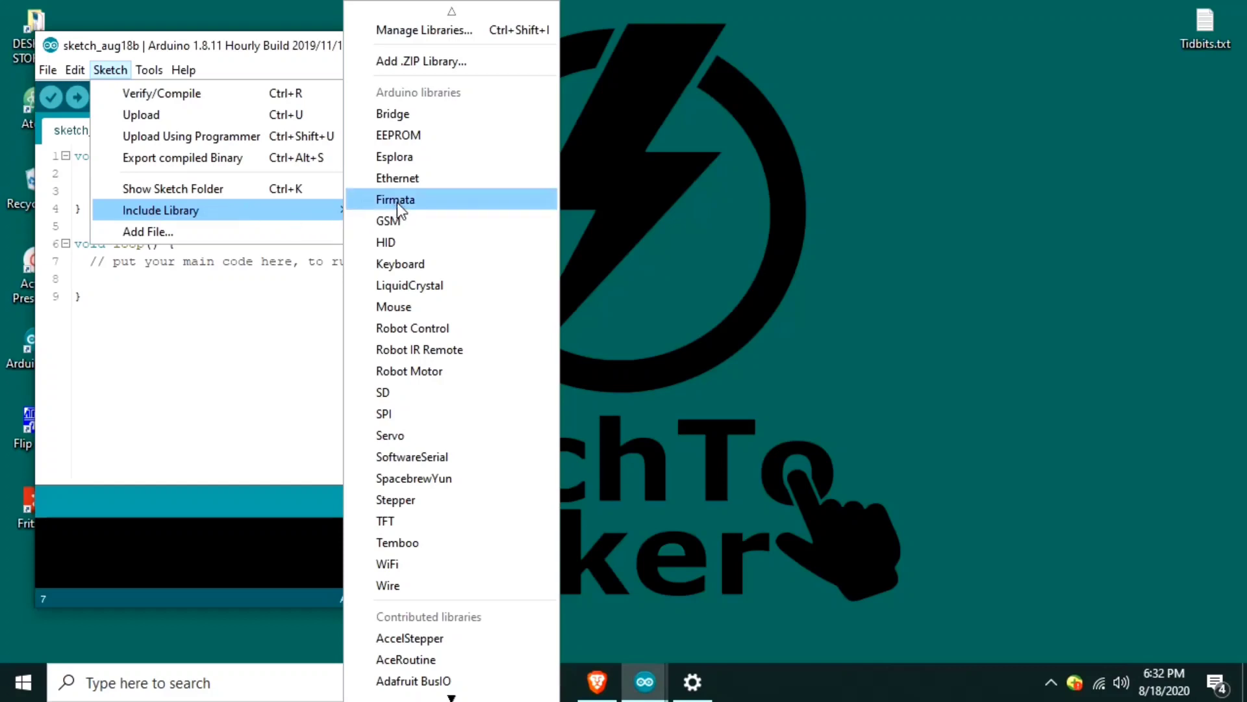
mouse_move(408, 29)
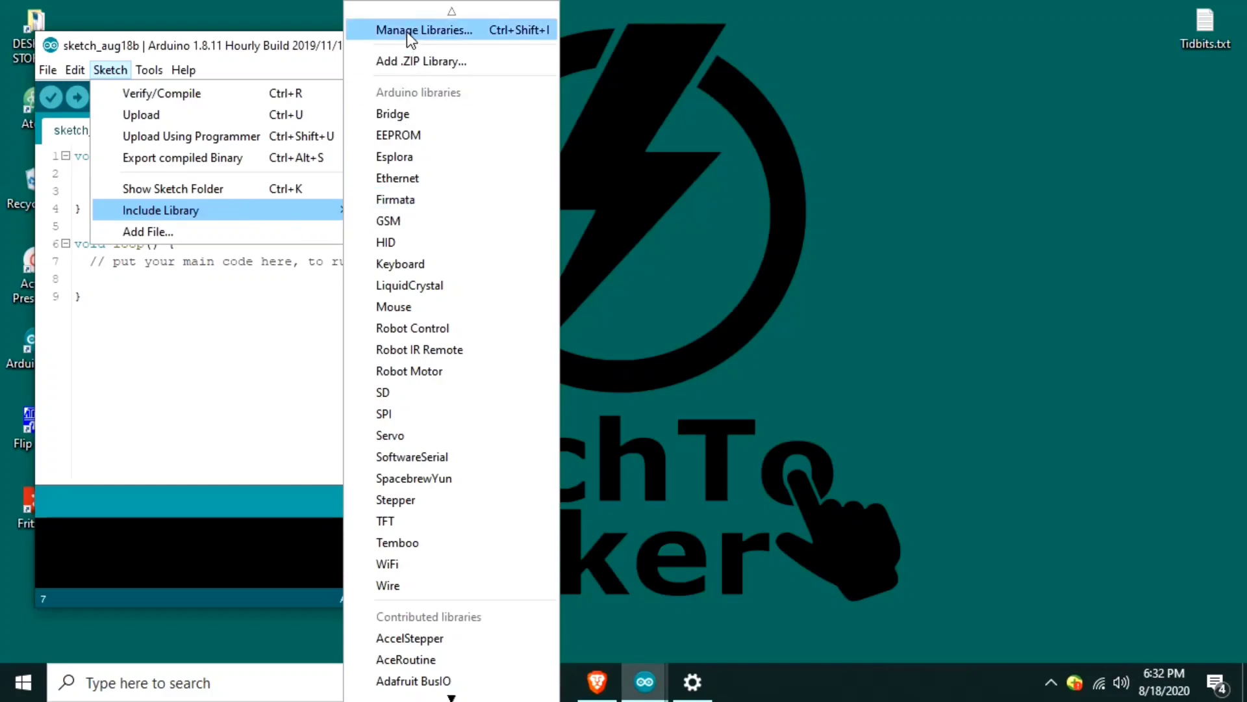
click(423, 29)
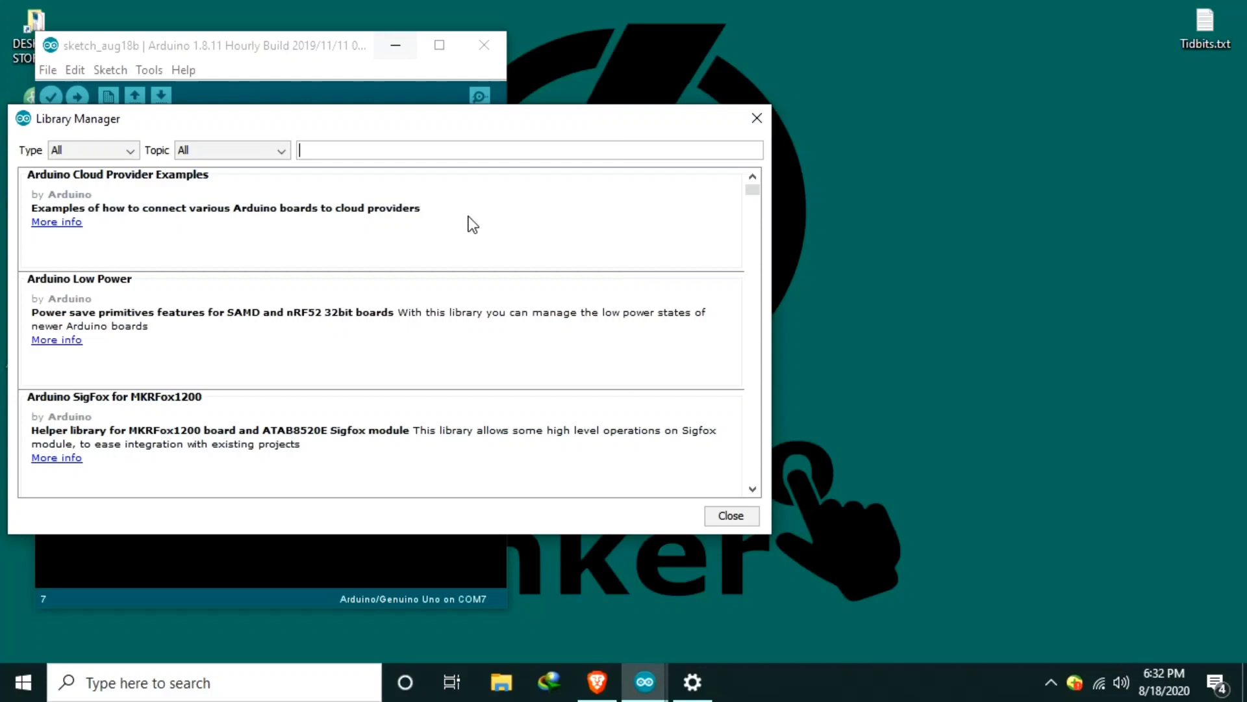
- Search 'gfx' then 'ssd1306' to confirm Adafruit GFX 1.9.0 and SSD1306 2.3.1 are installed
text(gf)
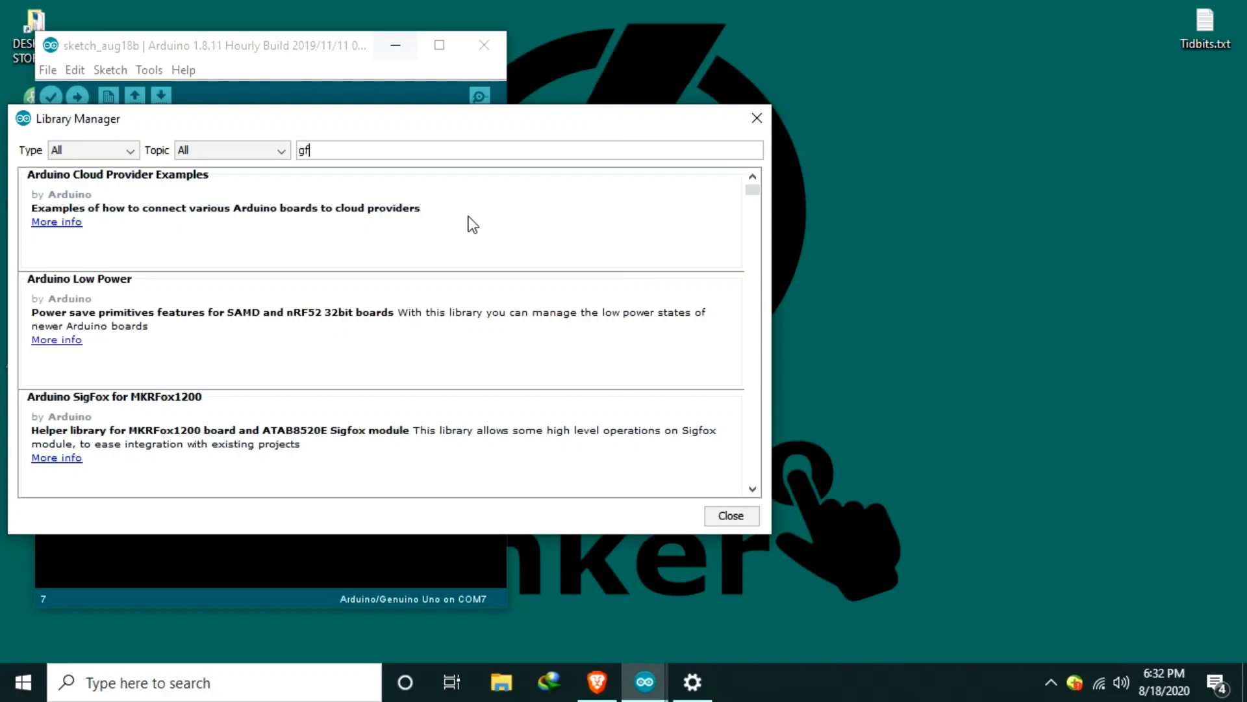
text(x)
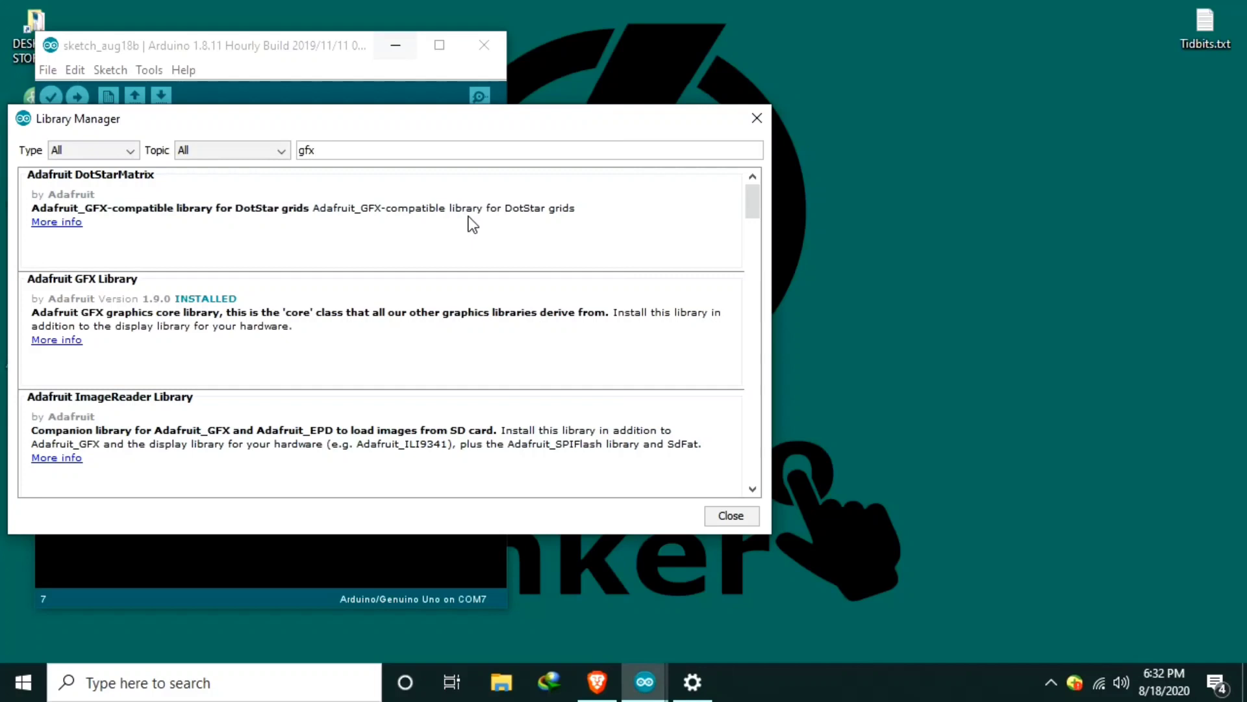
click(418, 318)
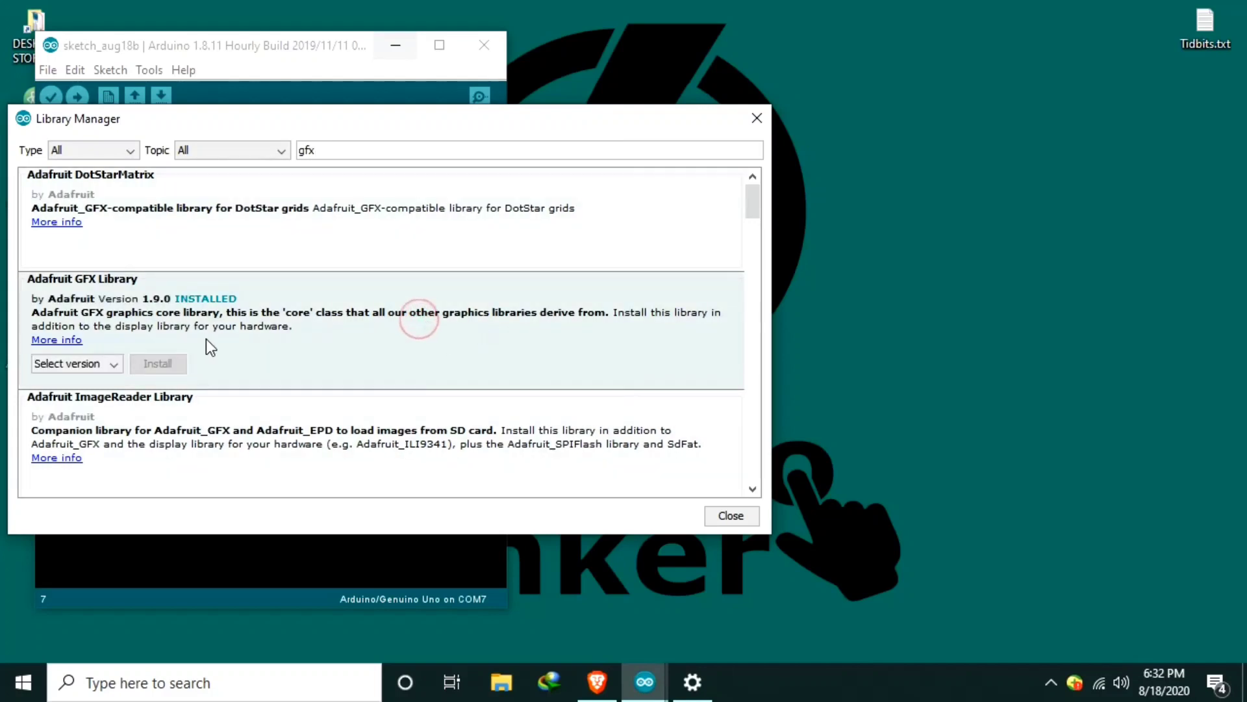
mouse_move(56, 298)
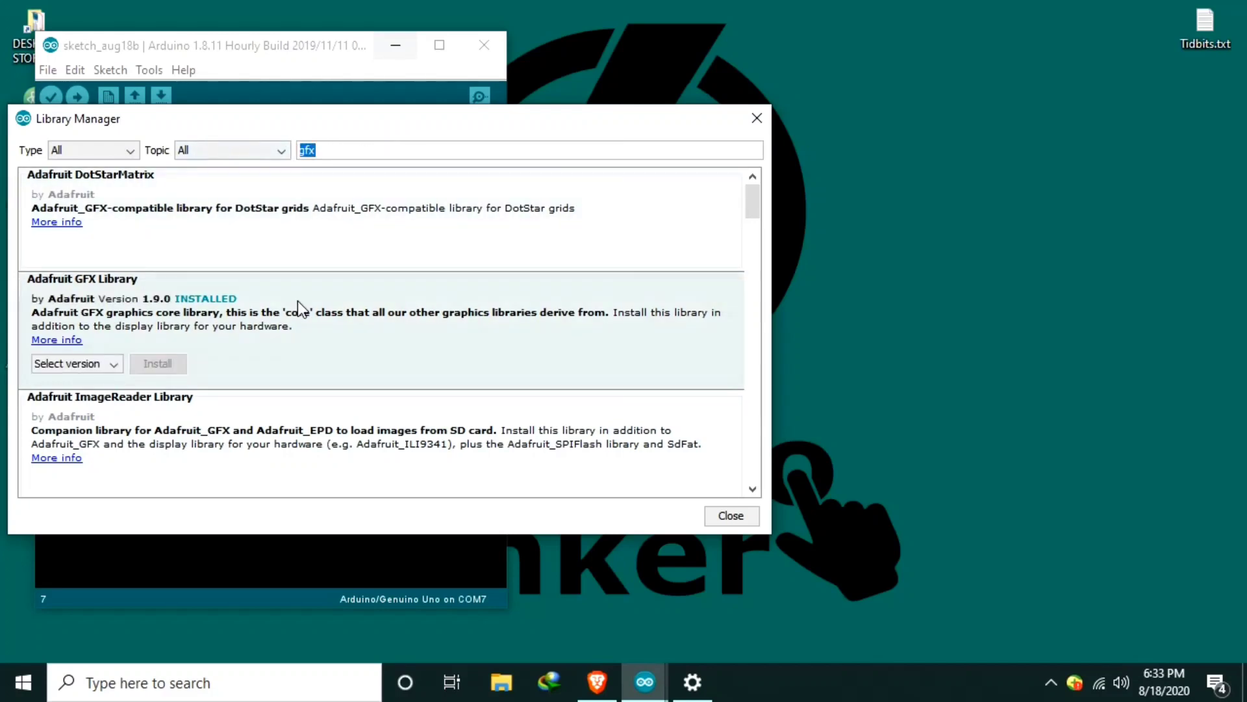
text(ssd1306)
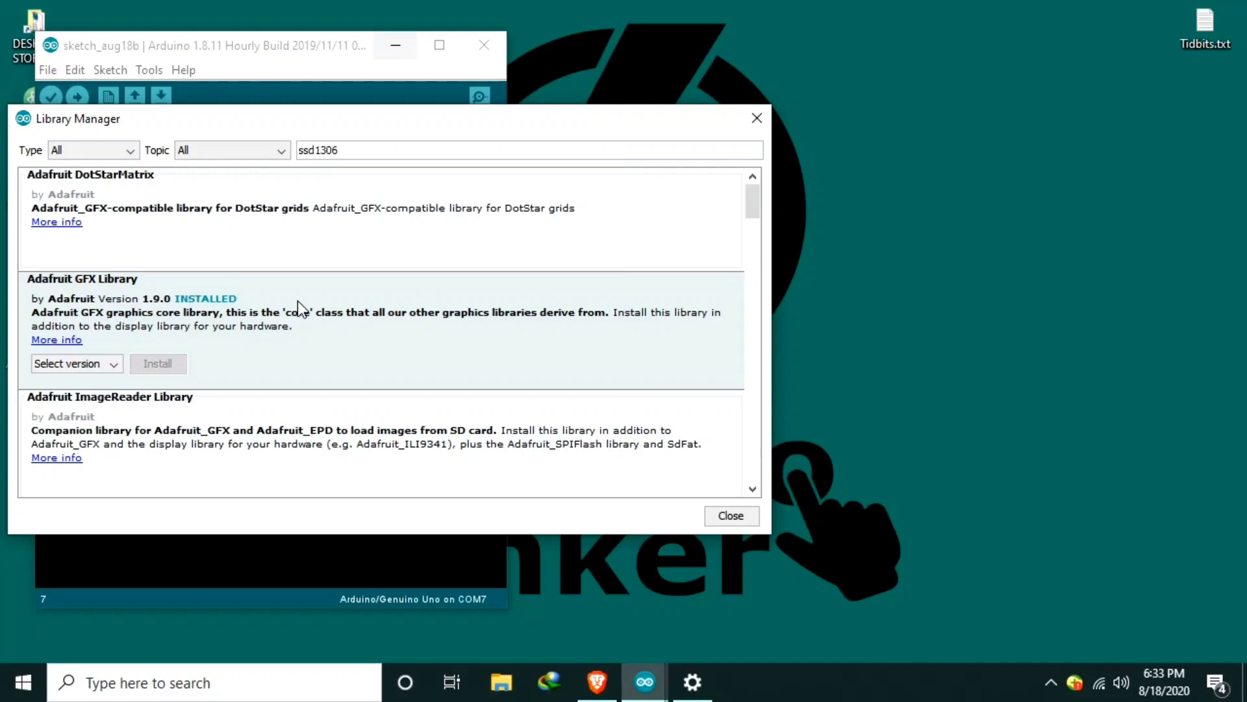
text(ssd1306)
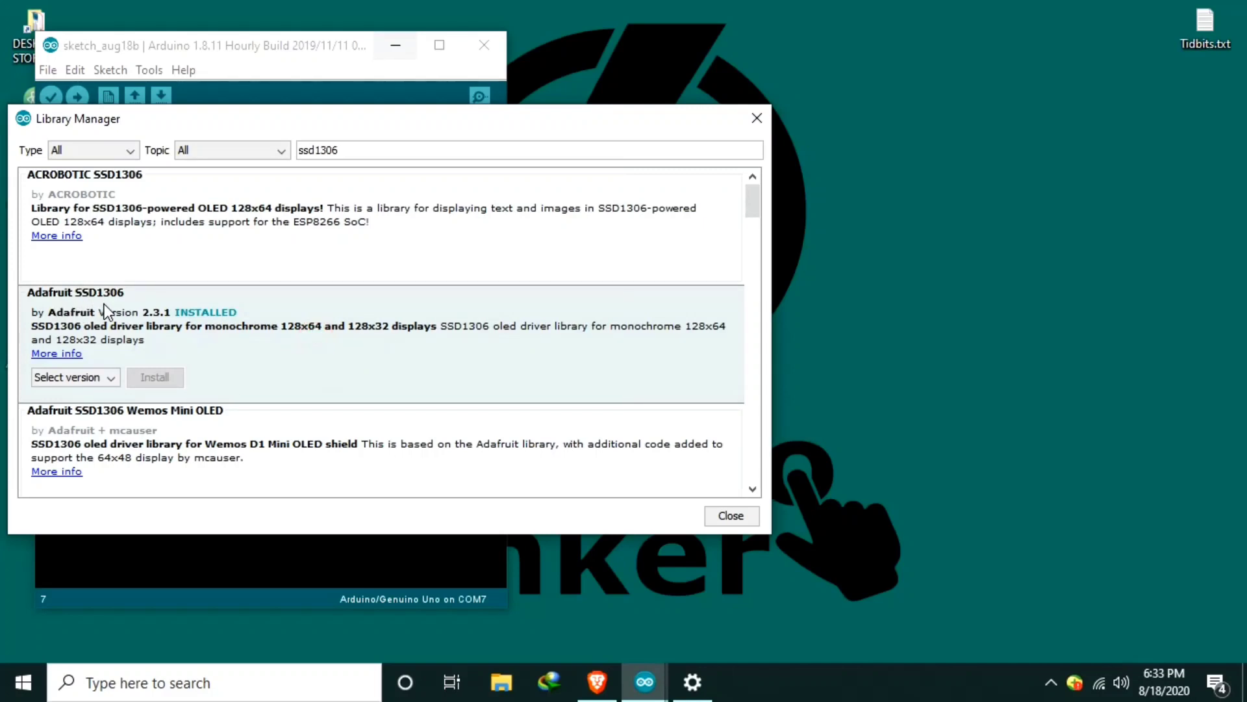
mouse_move(219, 310)
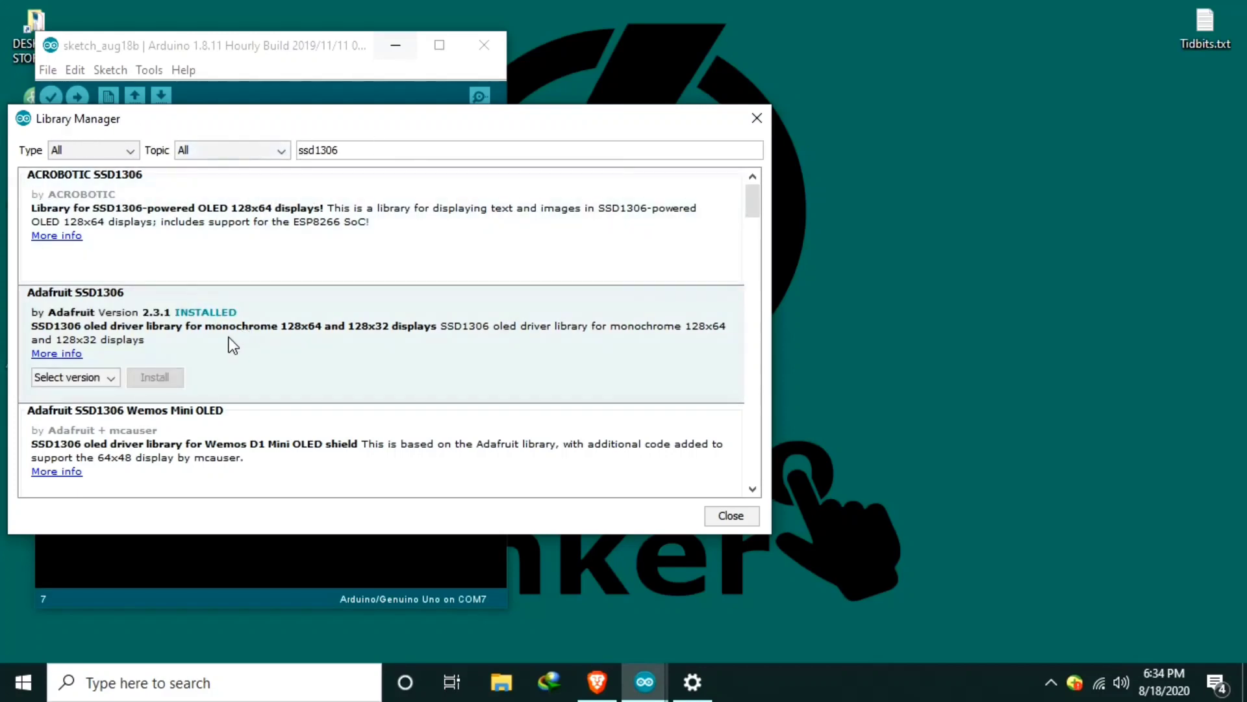
mouse_move(229, 362)
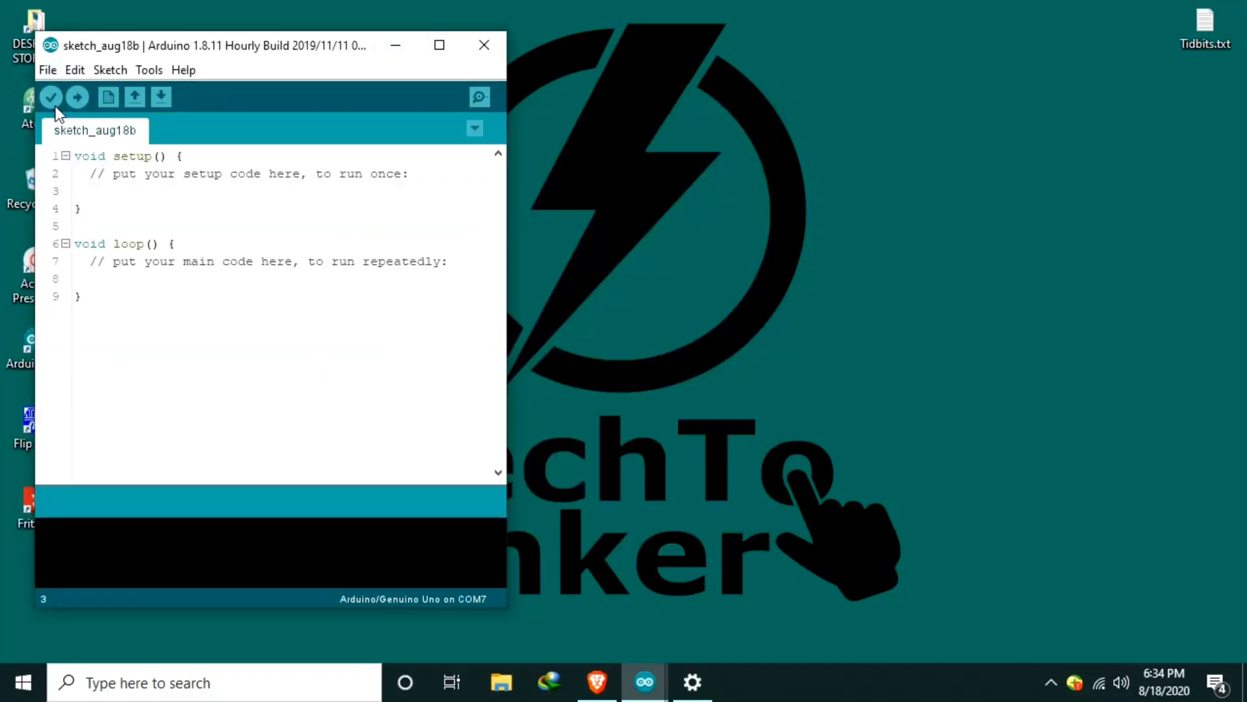
- Load the ssd1306_128x64_i2c example from File > Examples > Adafruit SSD1306
click(46, 70)
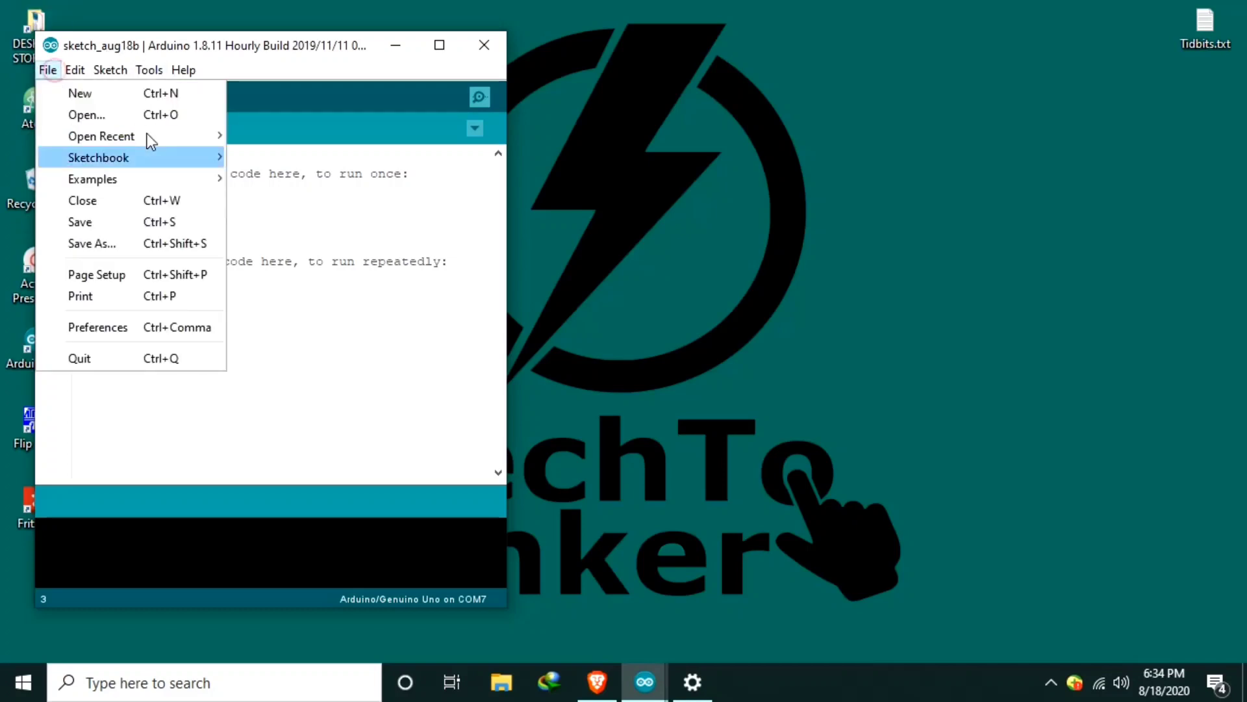
click(48, 69)
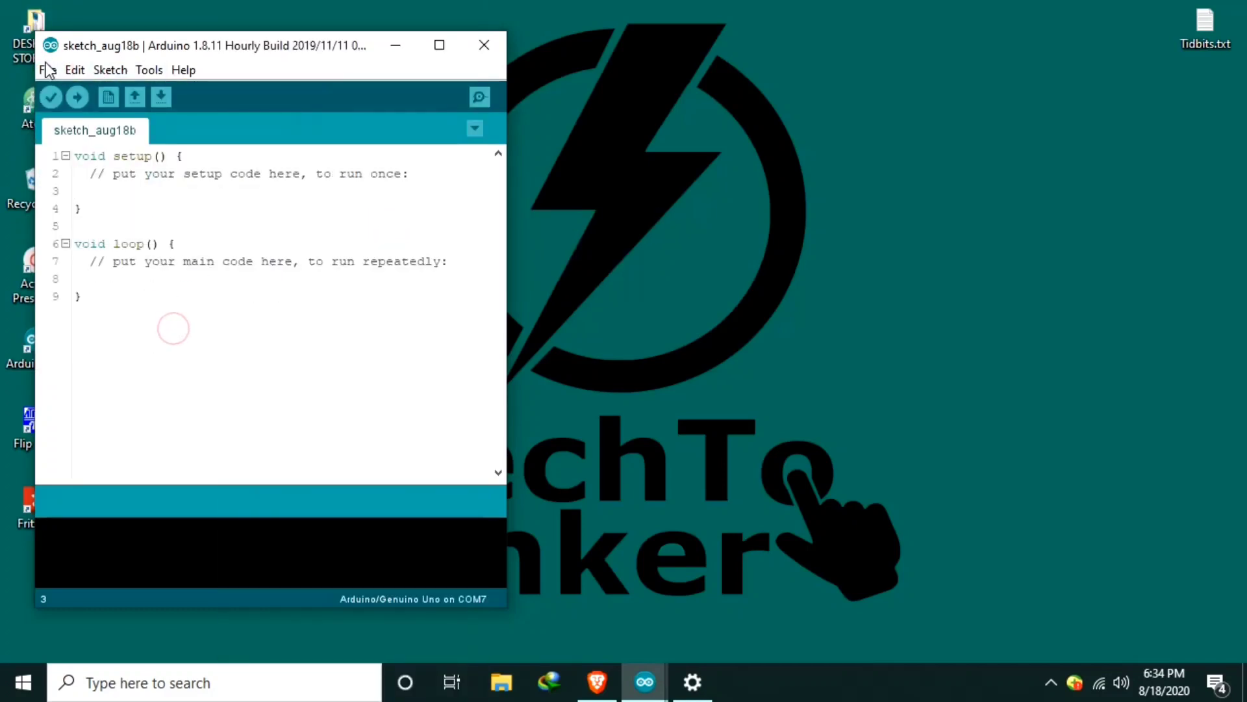
click(49, 70)
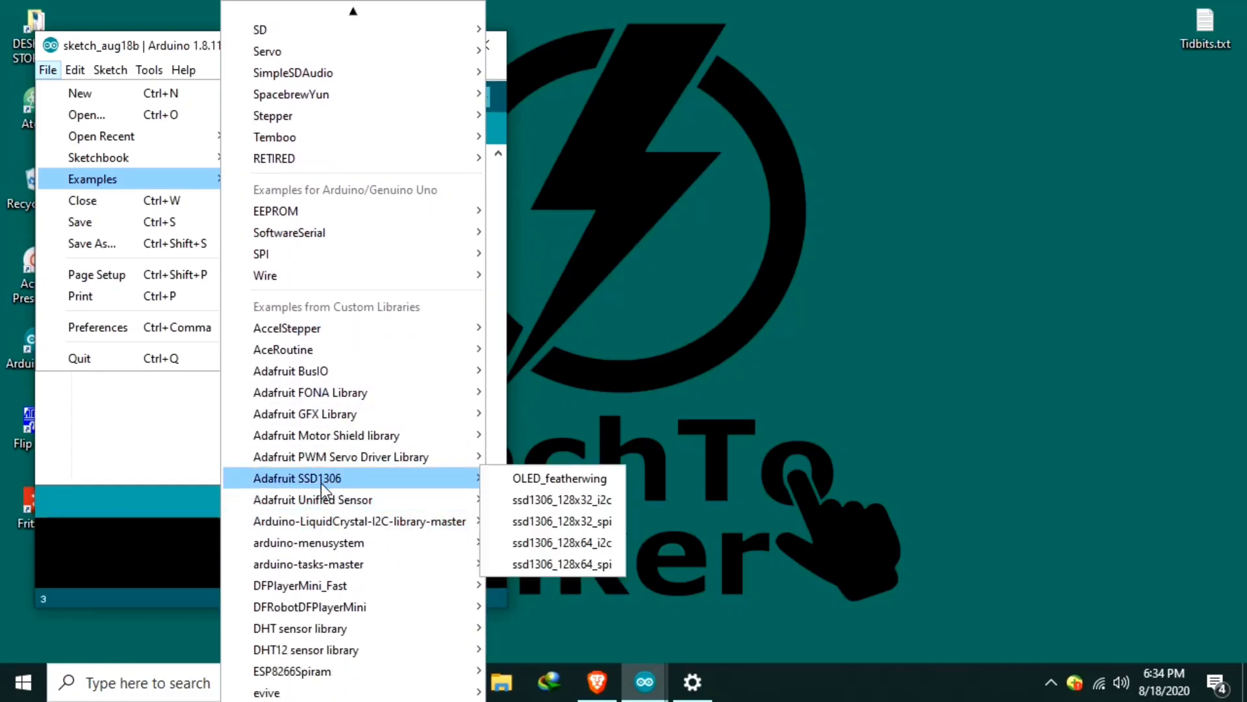
mouse_move(338, 489)
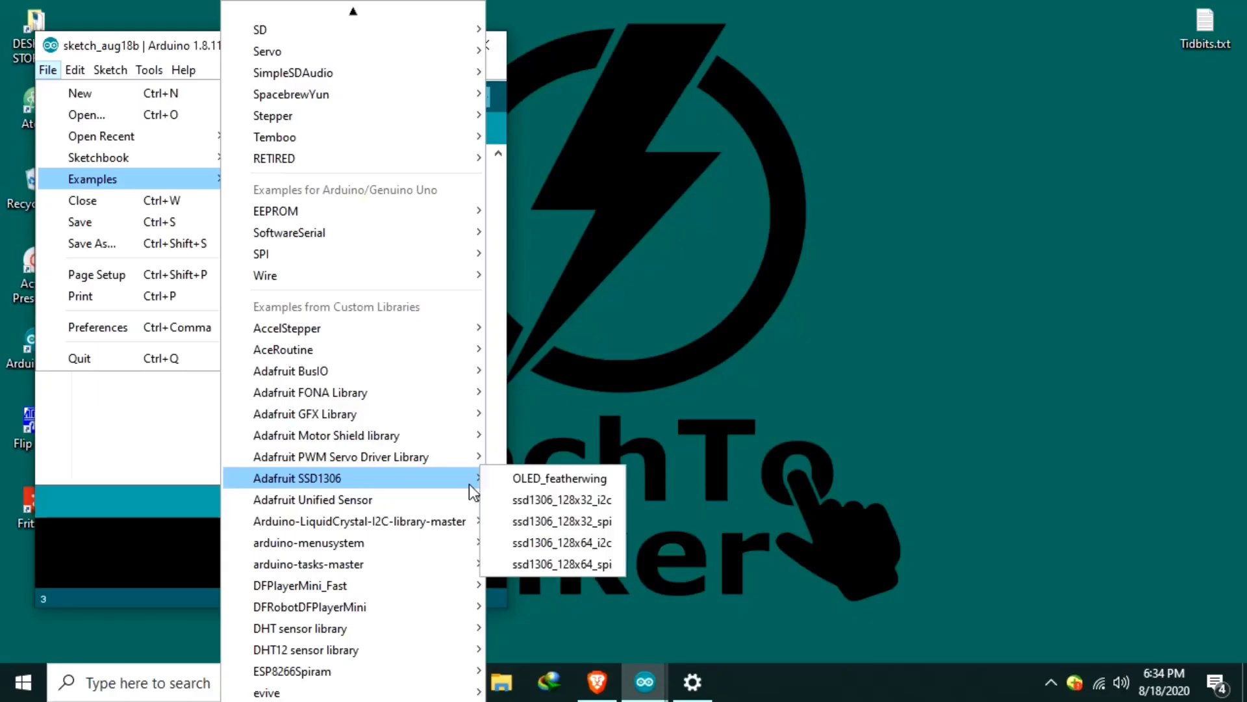
mouse_move(561, 521)
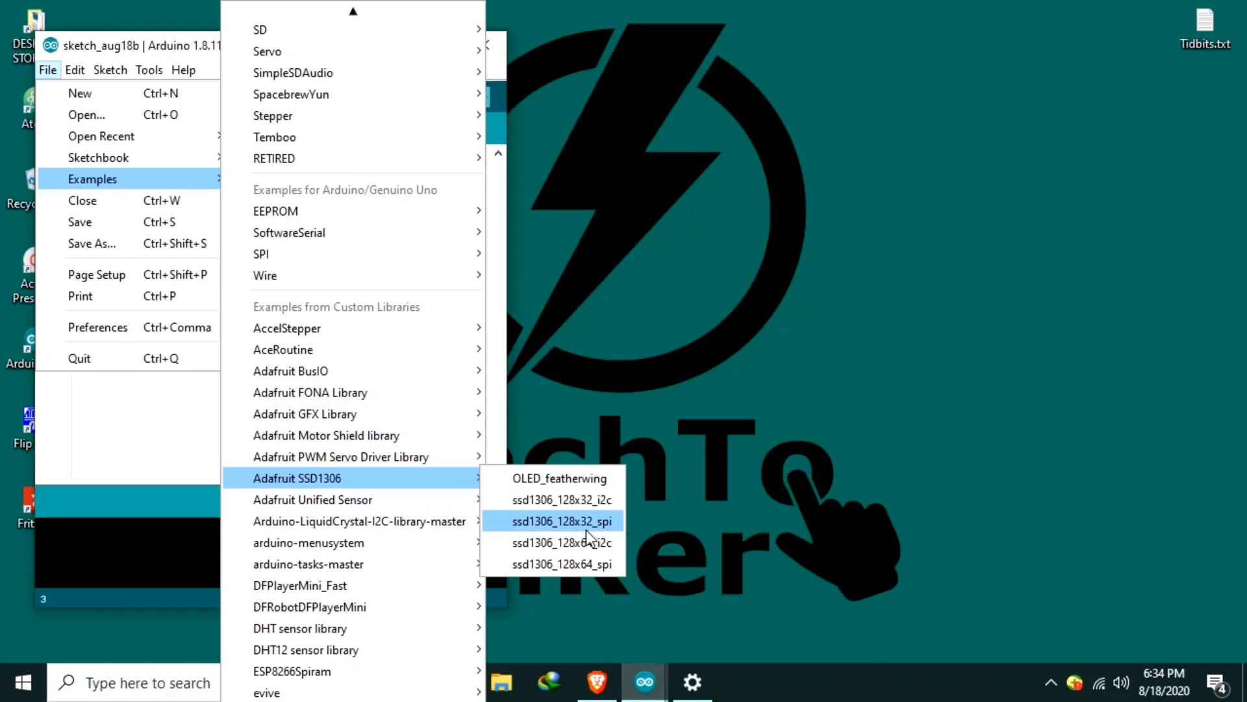
mouse_move(562, 543)
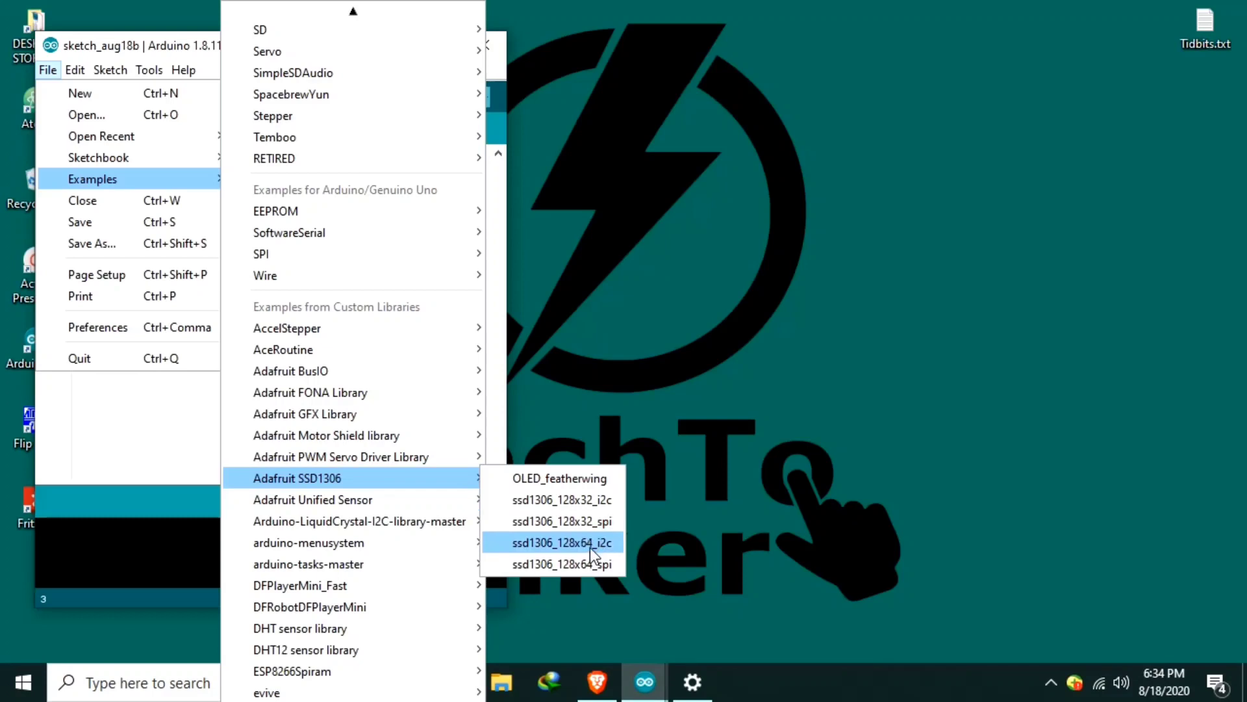
mouse_move(588, 557)
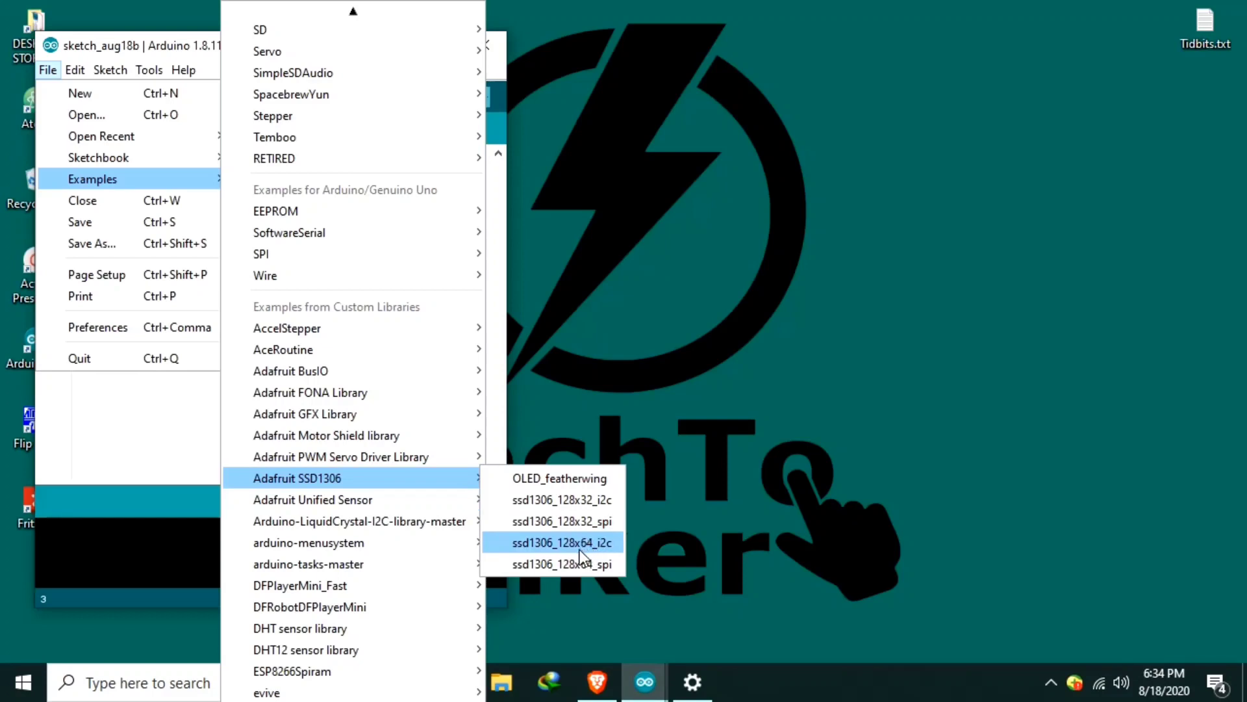
mouse_move(593, 552)
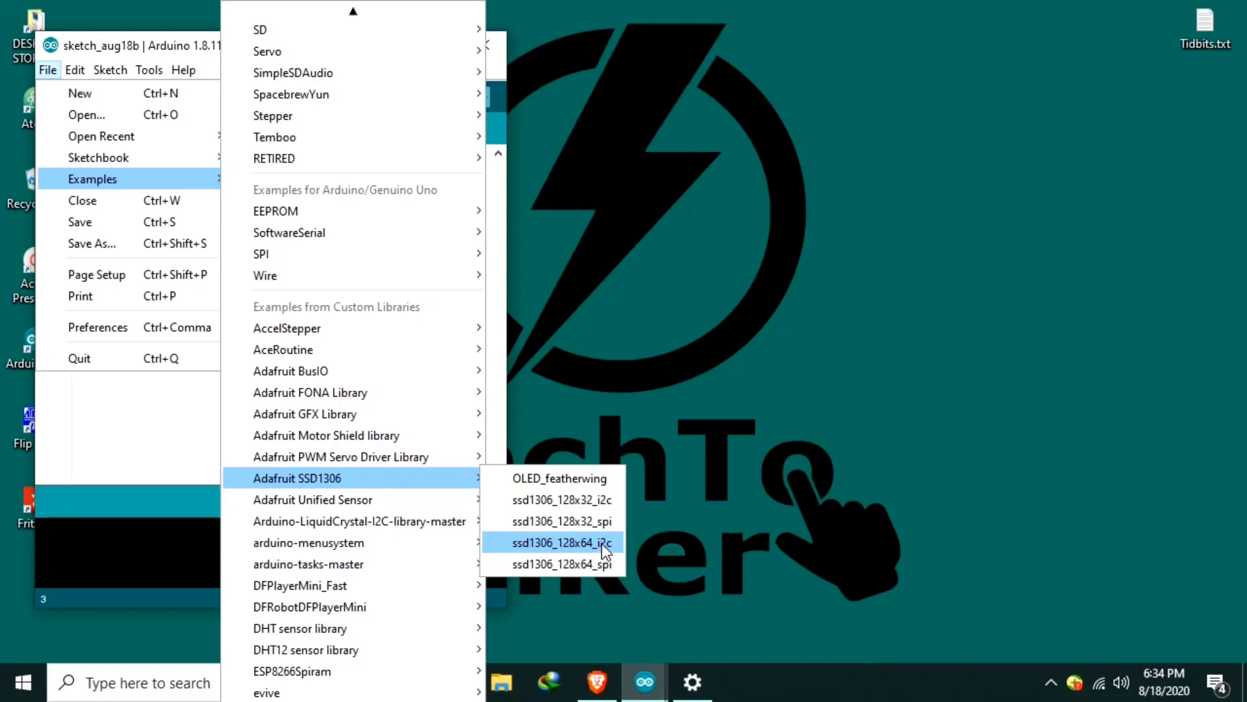
click(562, 542)
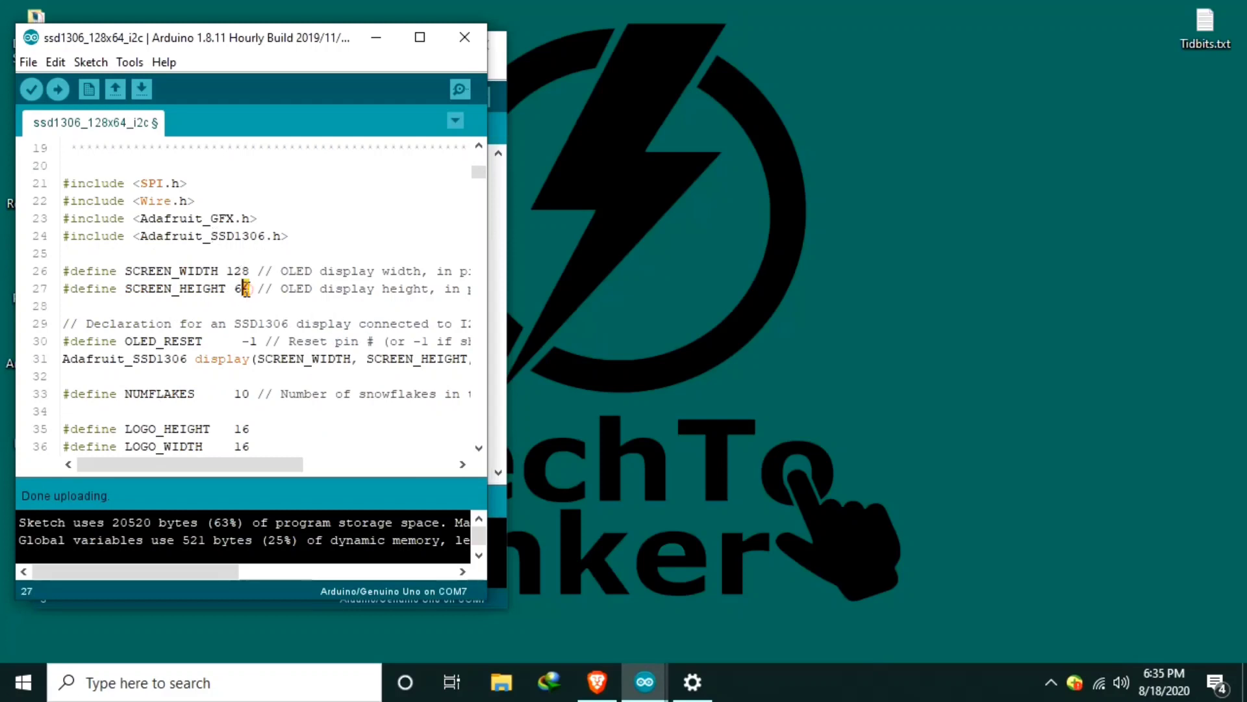
drag(243, 287, 231, 270)
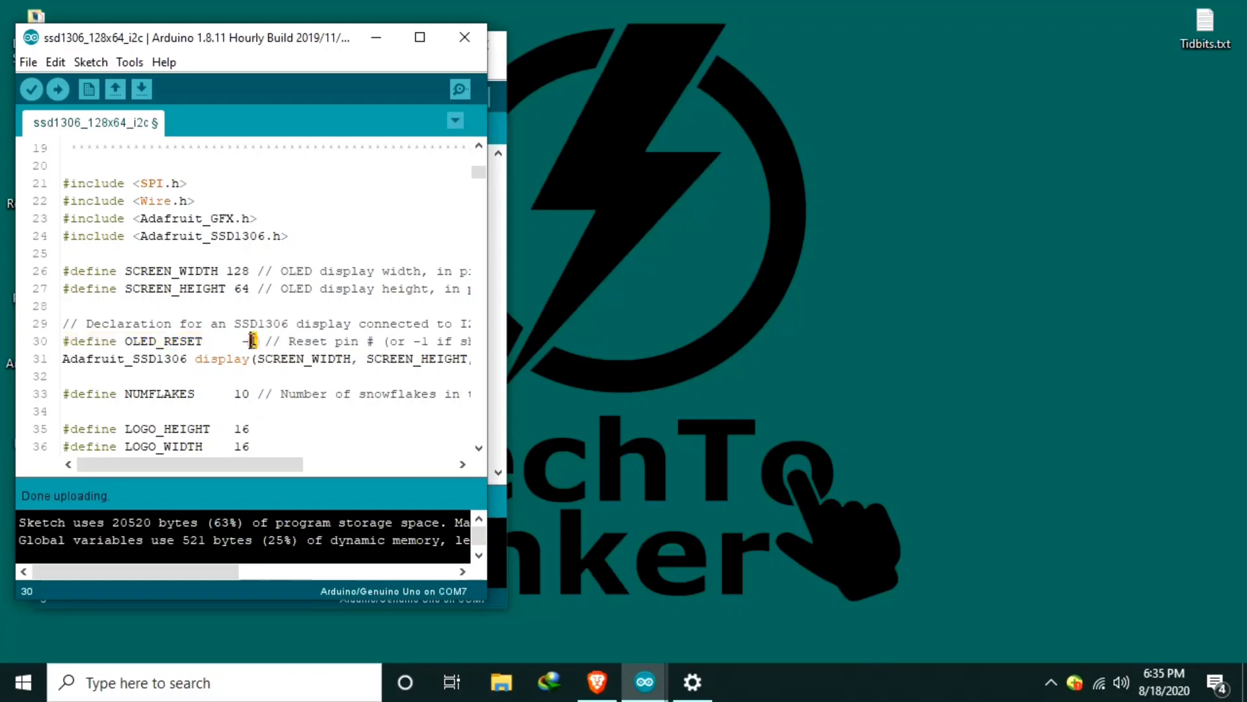
double_click(248, 341)
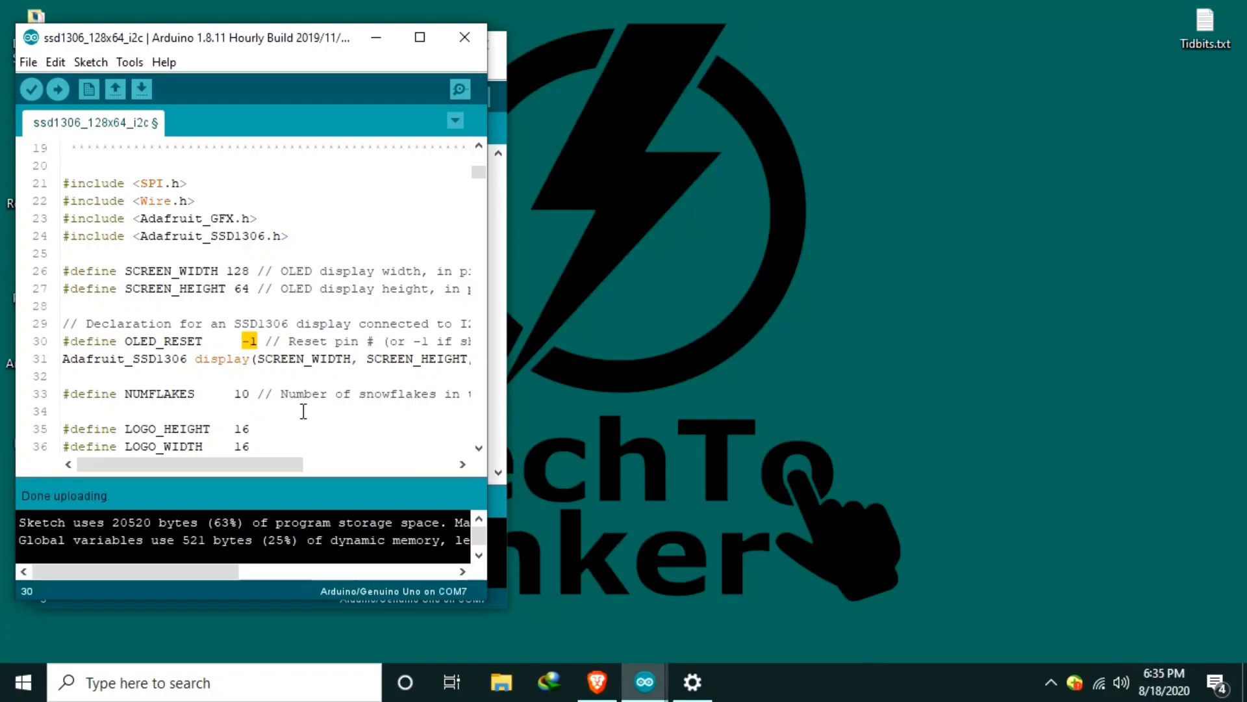
scroll(down, 3)
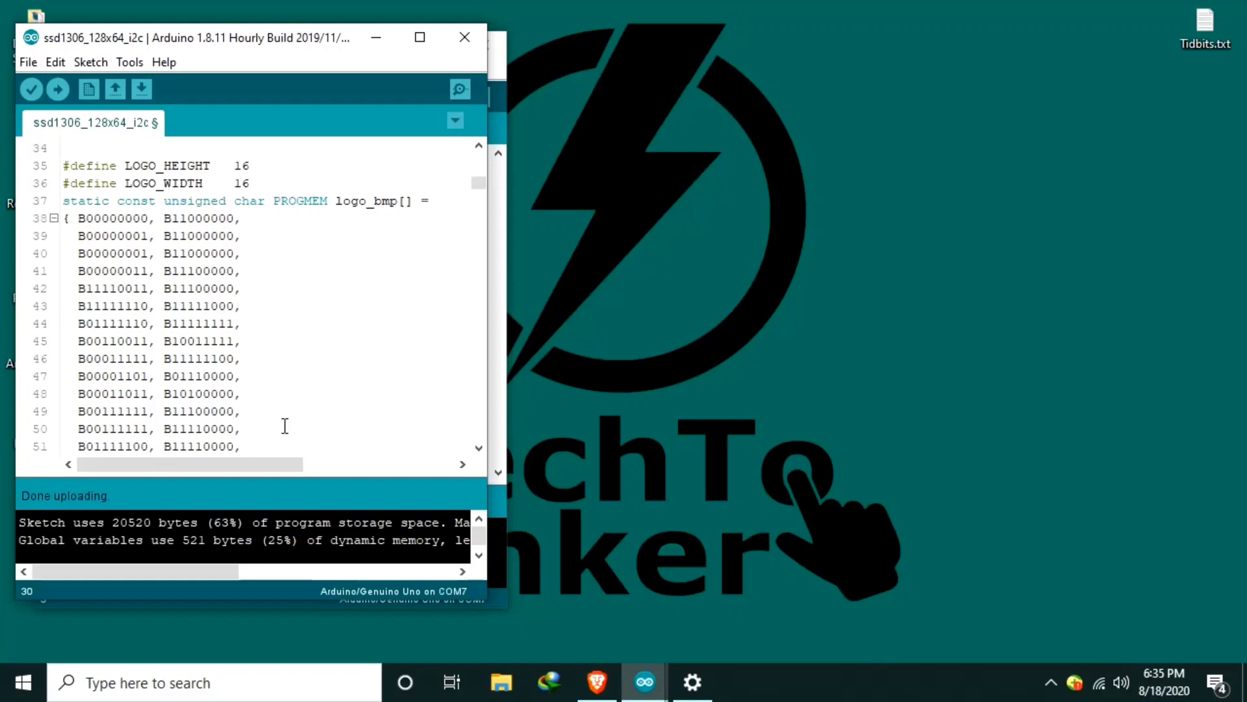
- Point out the 0x3C display address in setup() and upload the example to the Uno on COM7
scroll(down, 3)
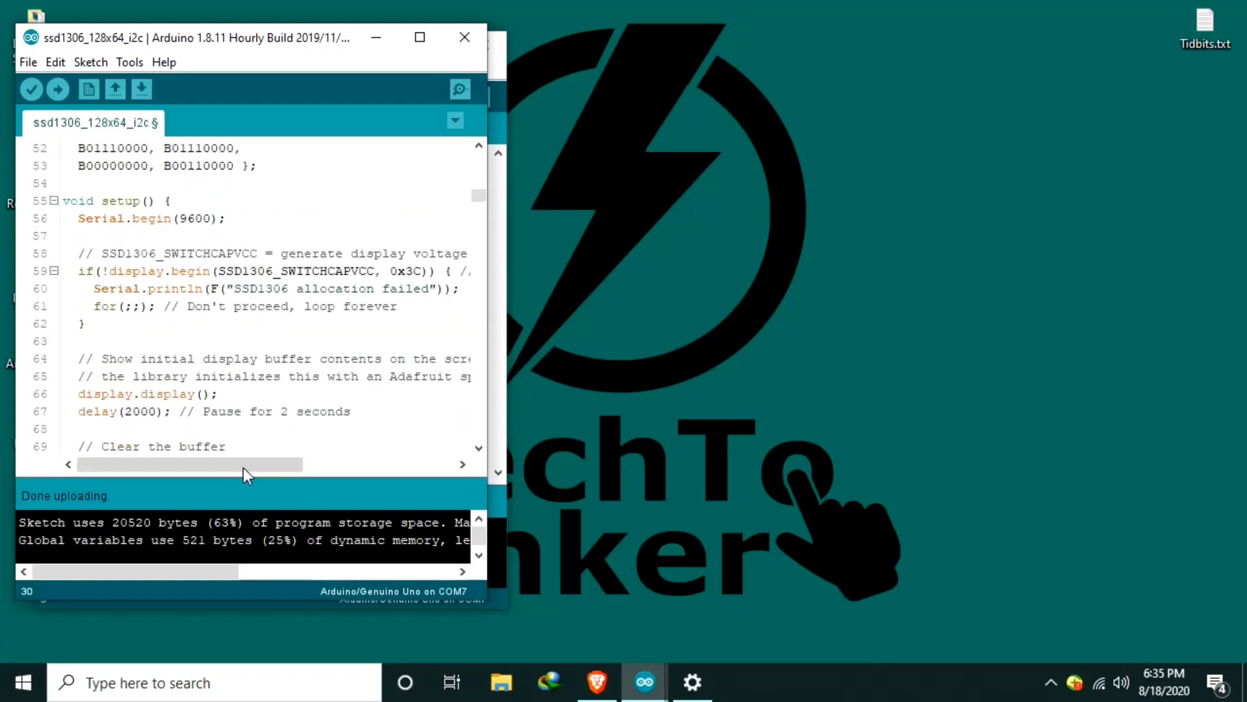
double_click(120, 201)
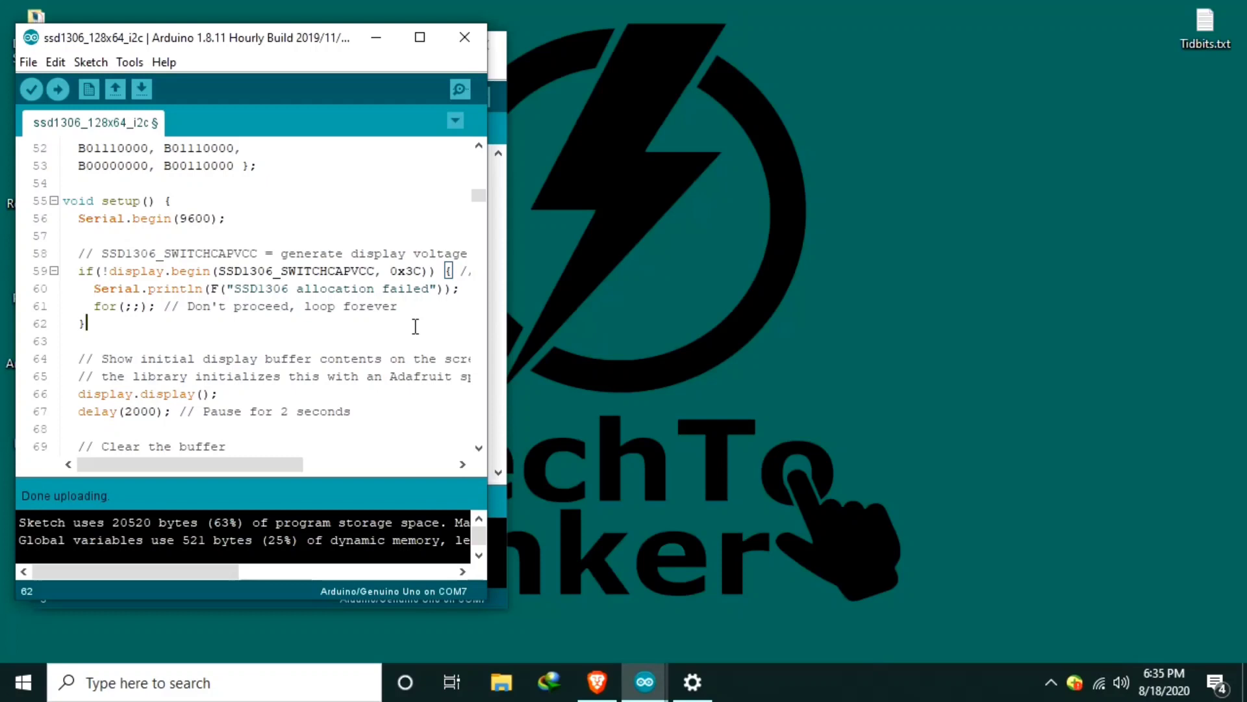
double_click(408, 270)
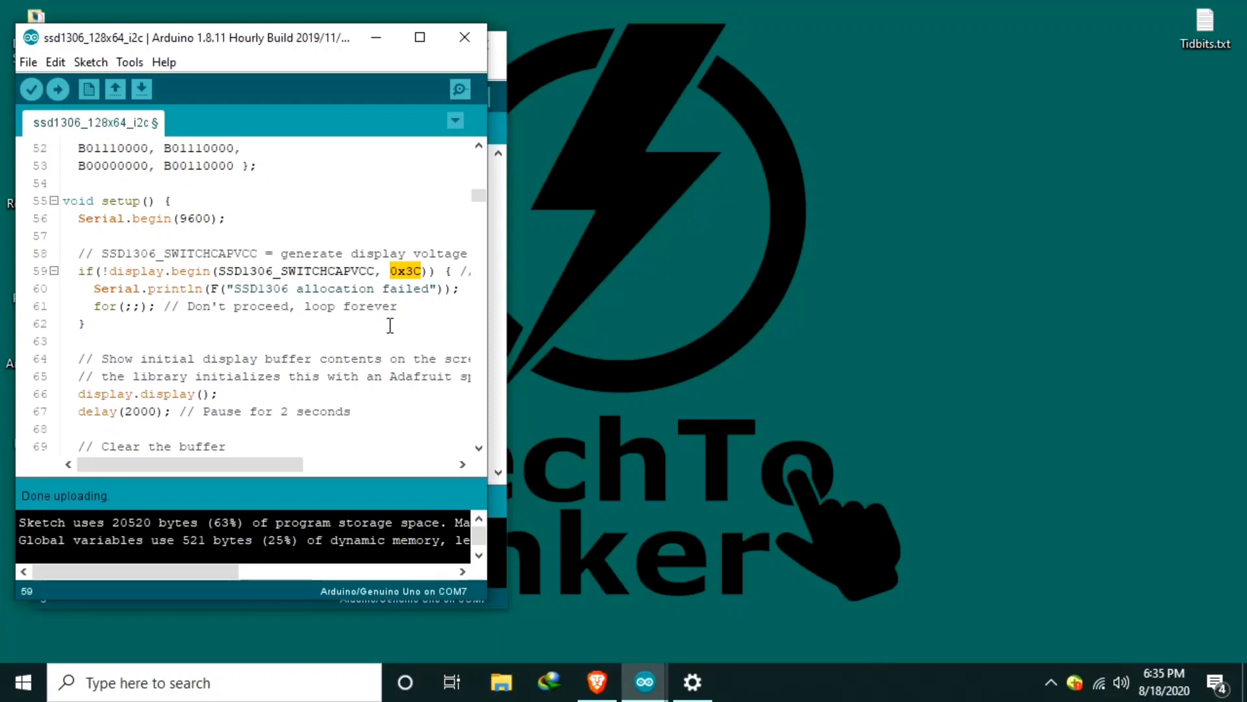
mouse_move(364, 330)
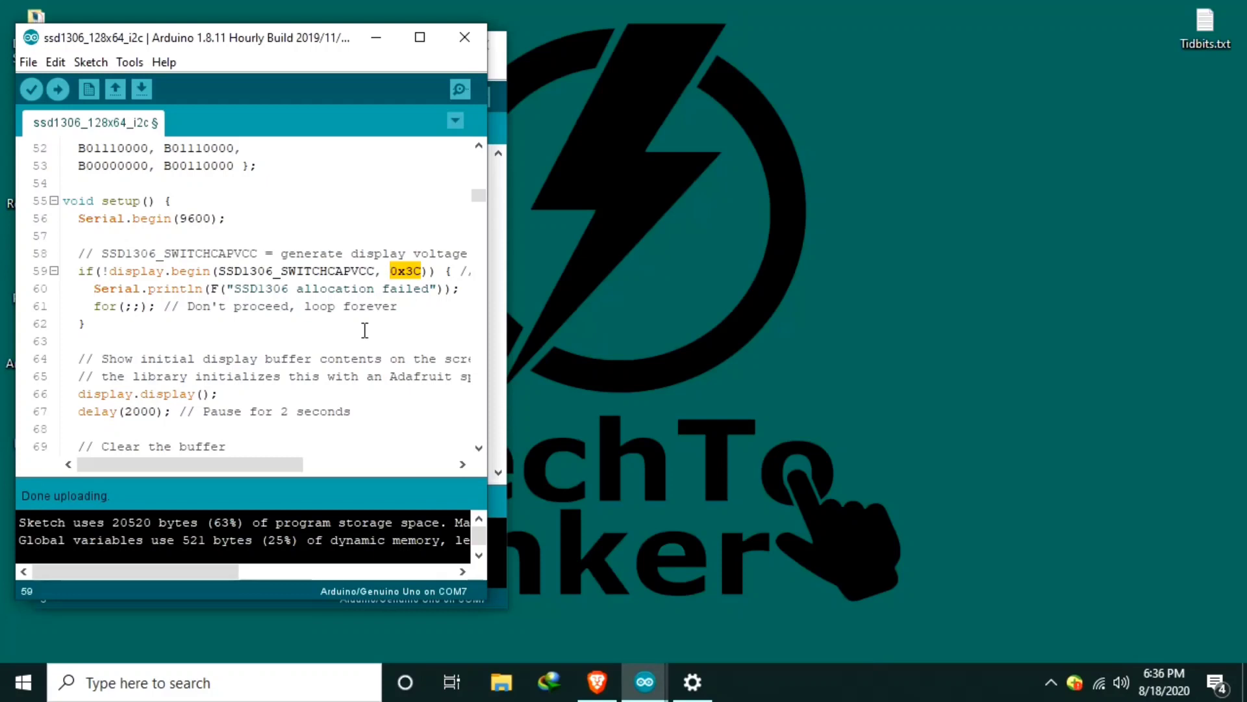
mouse_move(453, 304)
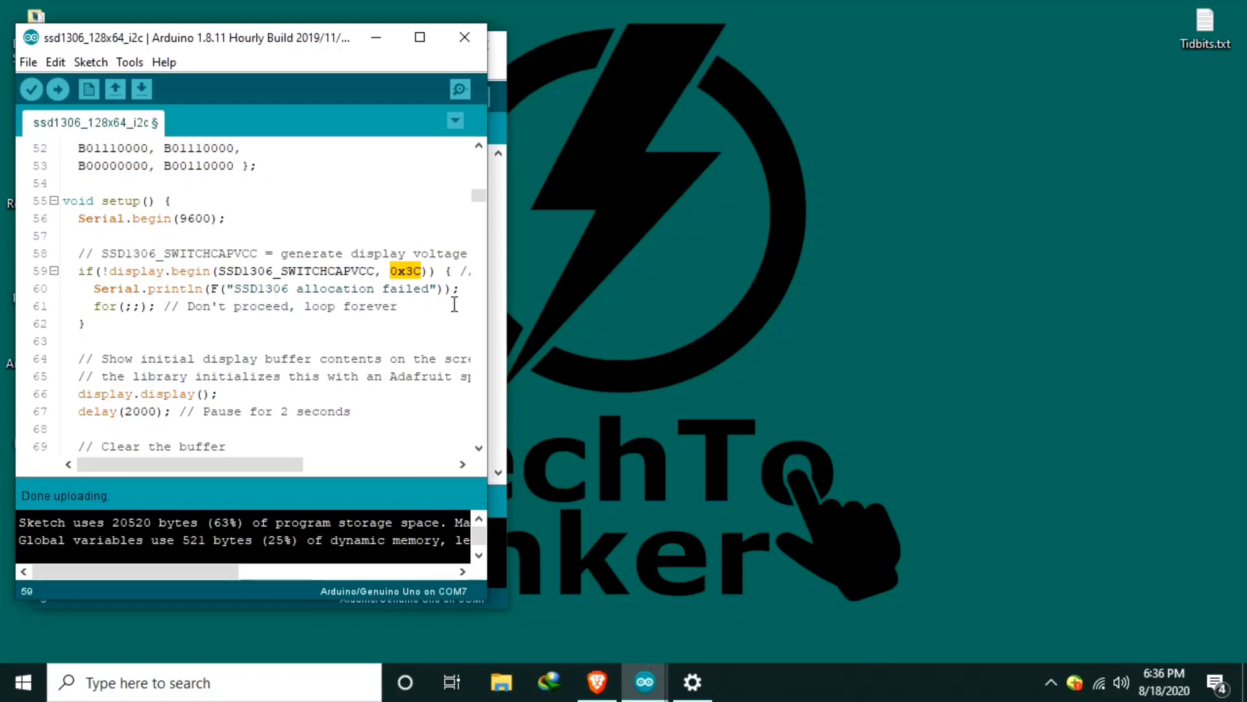
mouse_move(446, 309)
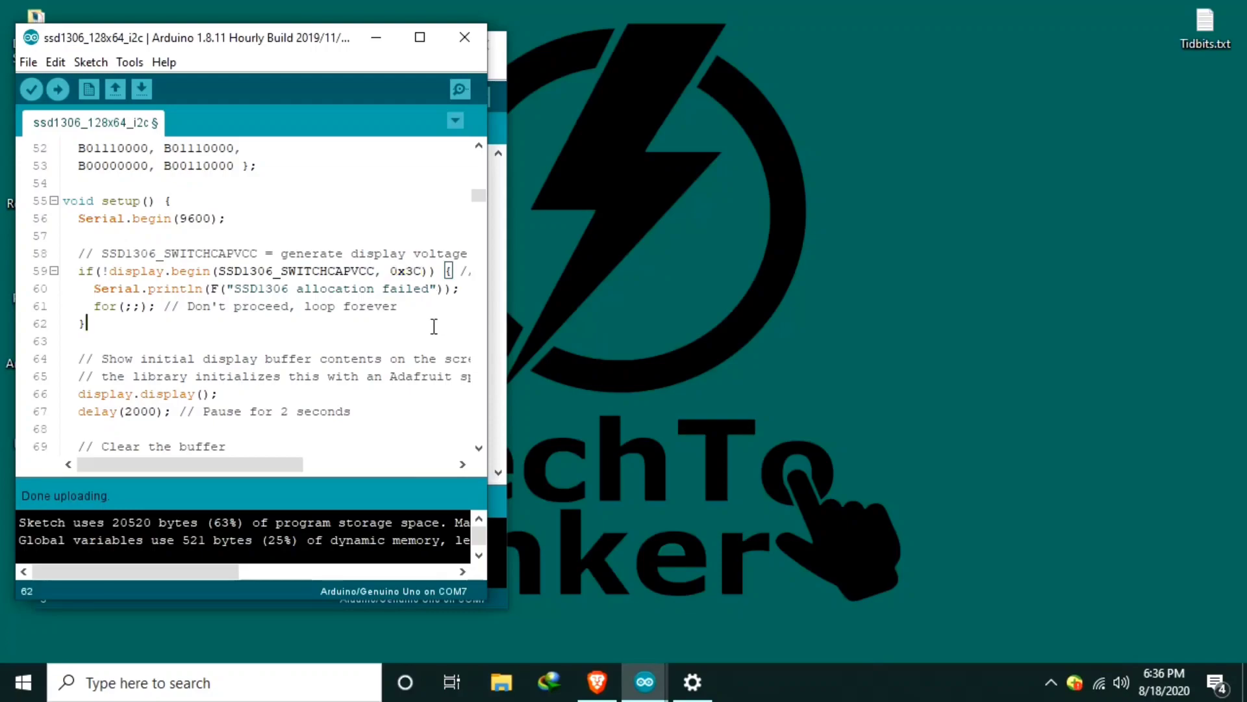
click(57, 88)
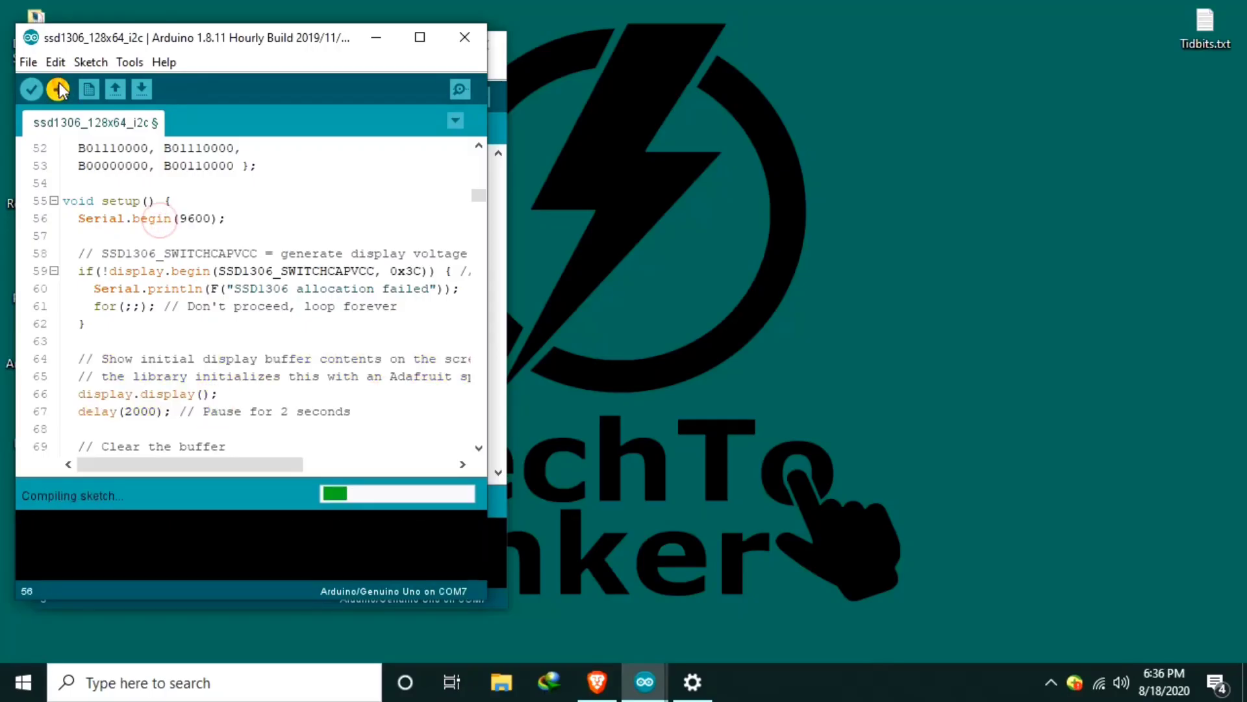
click(60, 89)
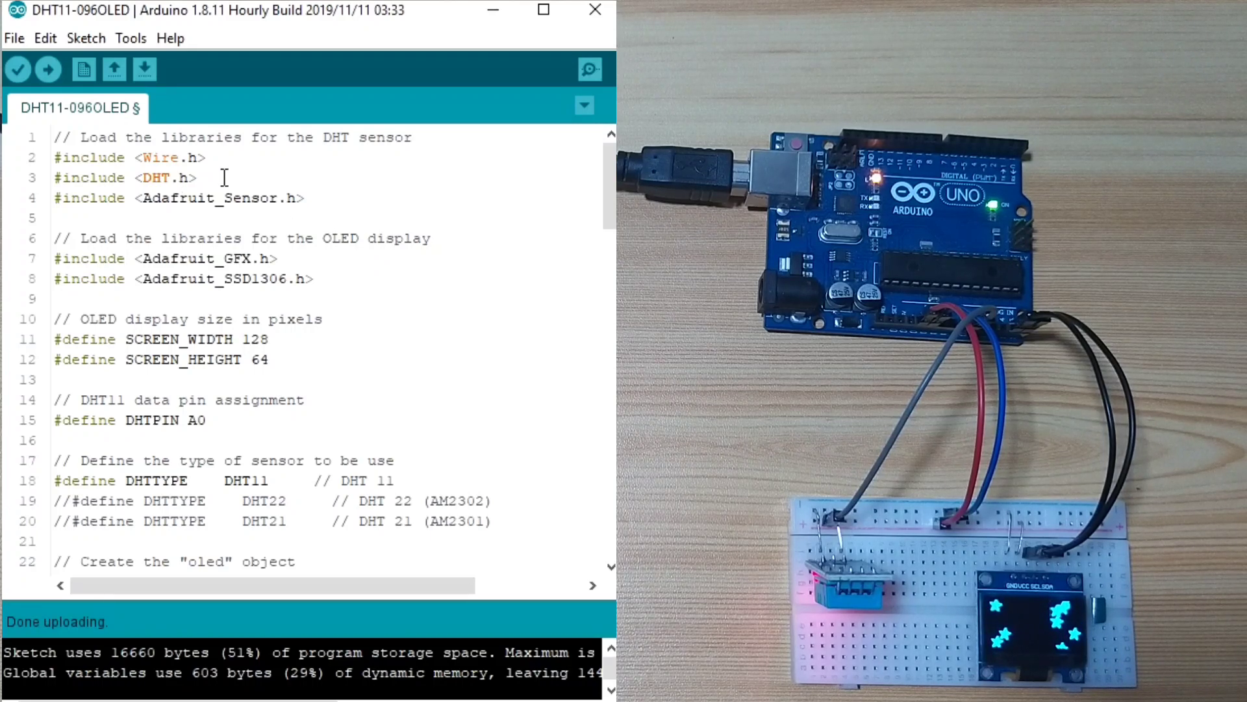
mouse_move(359, 191)
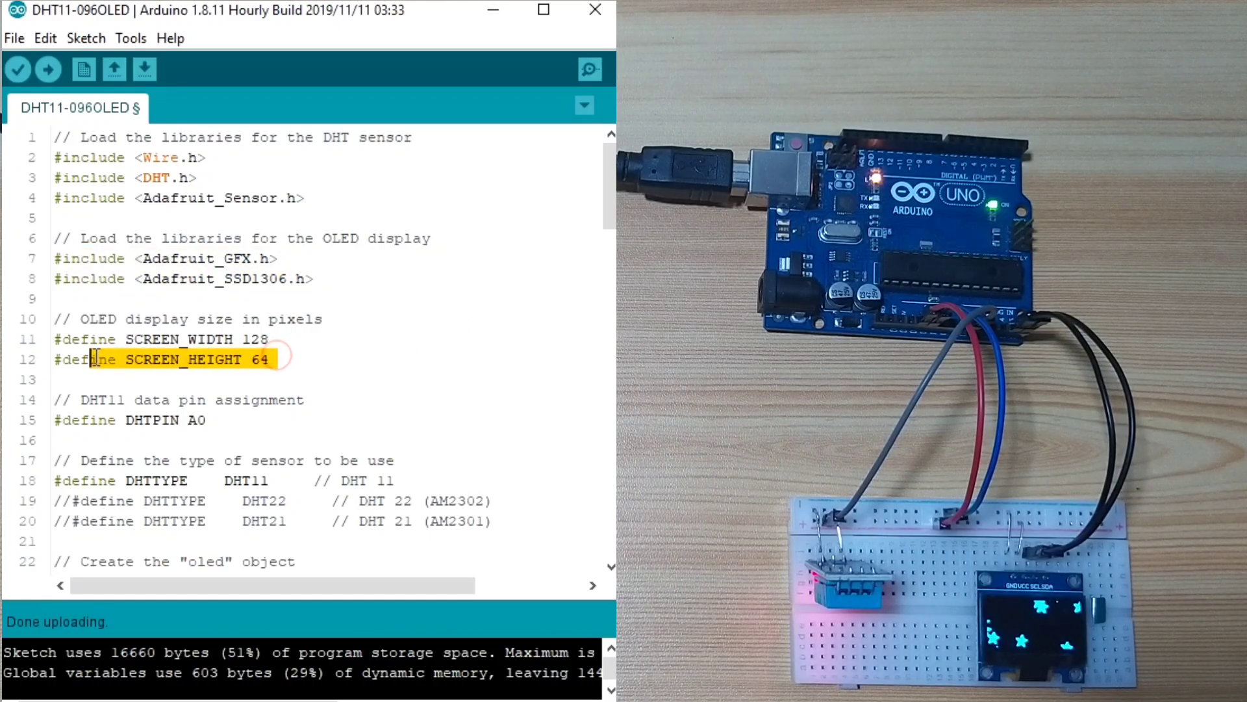
- Highlight the OLED screen size defines, the dht object and the float temperature/humidity globals
drag(96, 359, 283, 339)
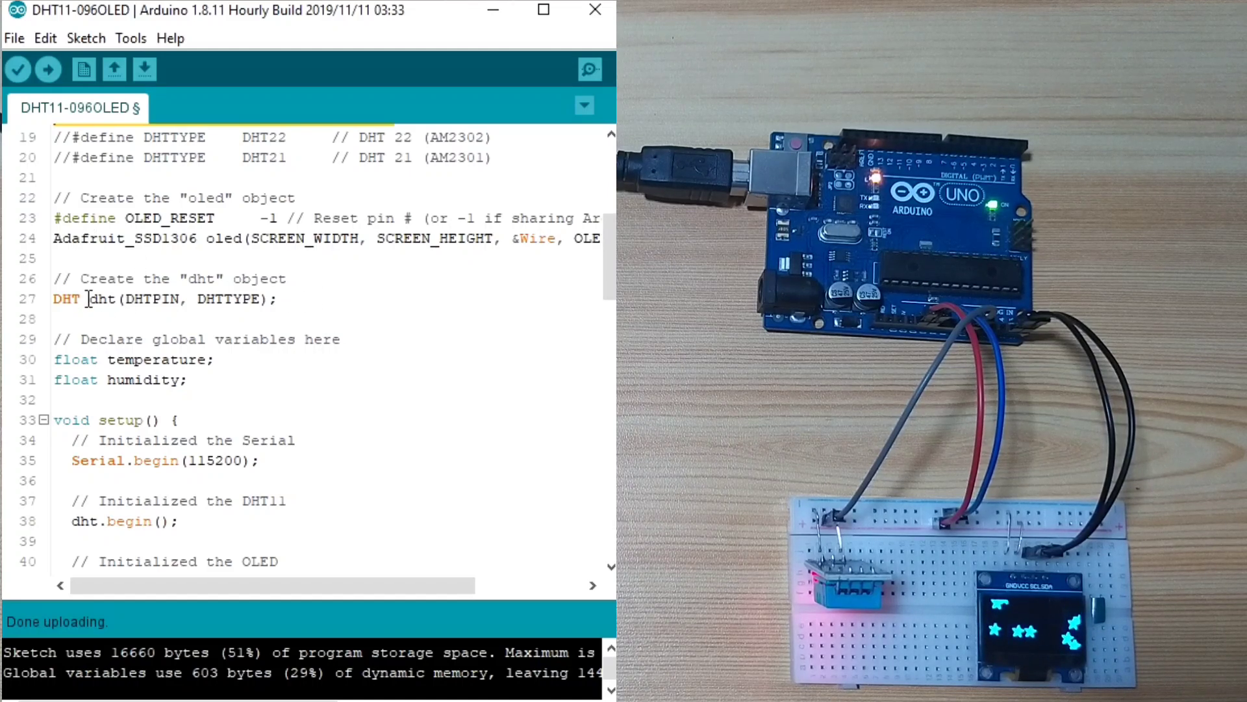
double_click(101, 299)
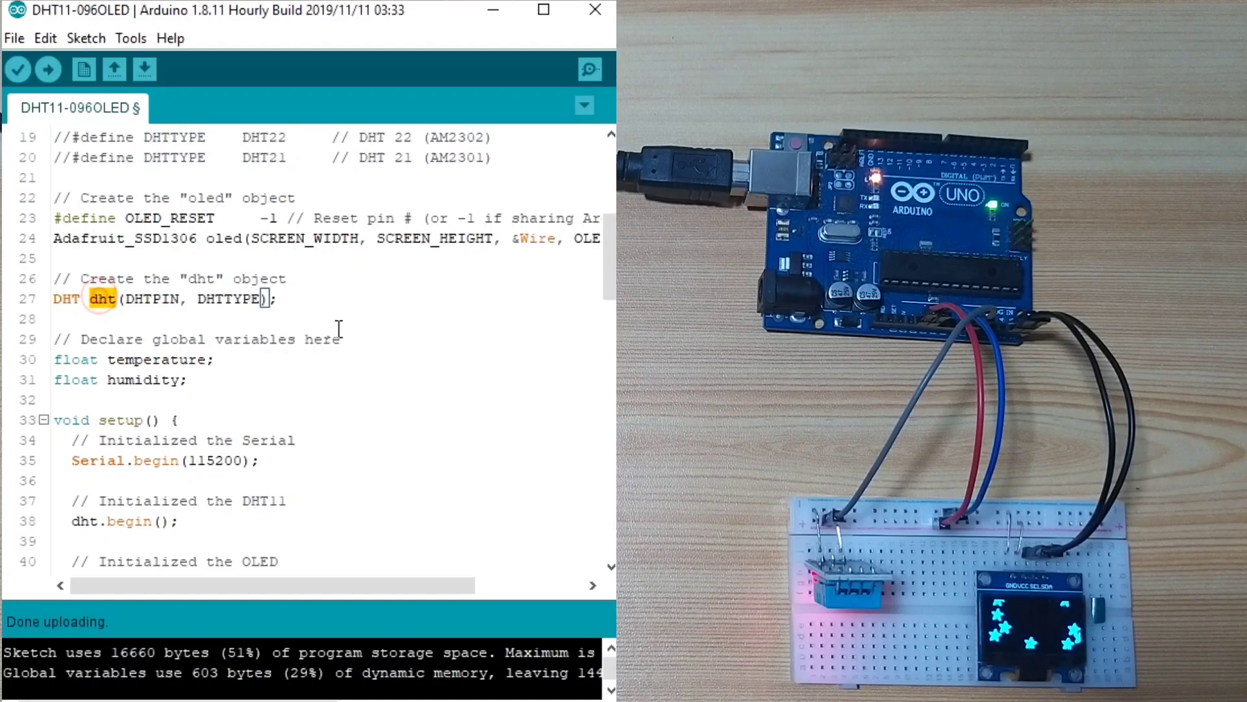
scroll(down, 3)
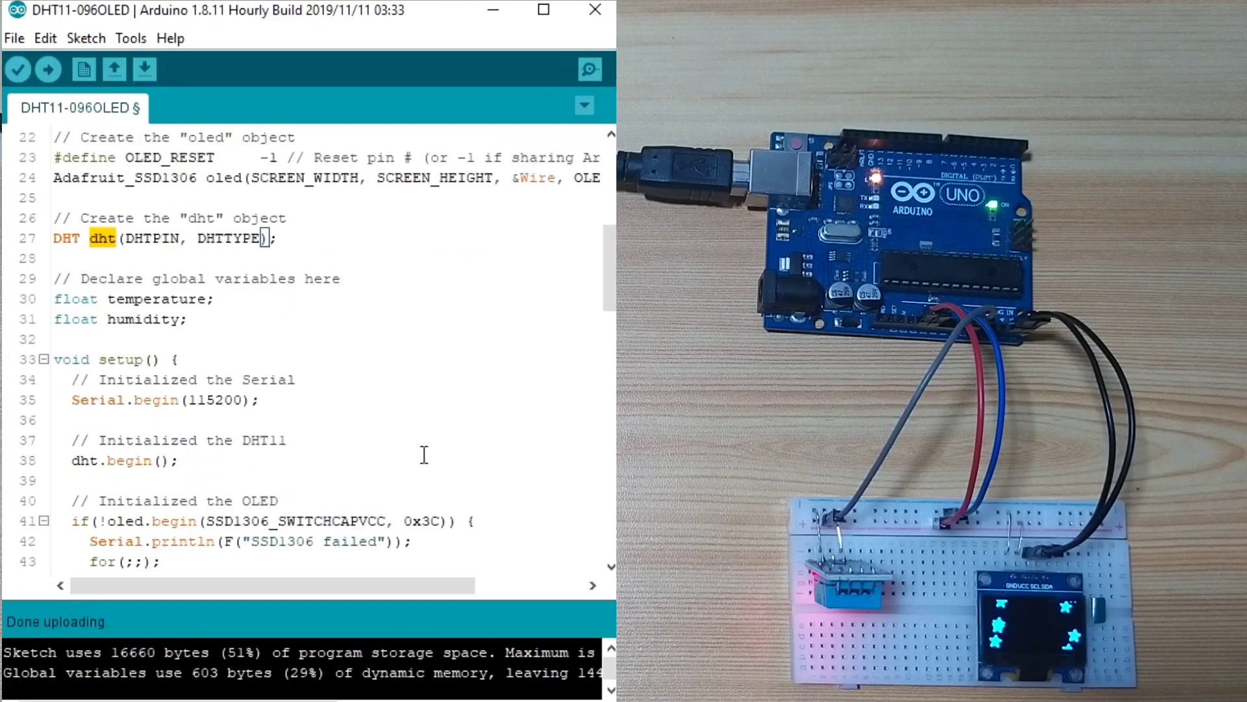
drag(53, 298, 188, 319)
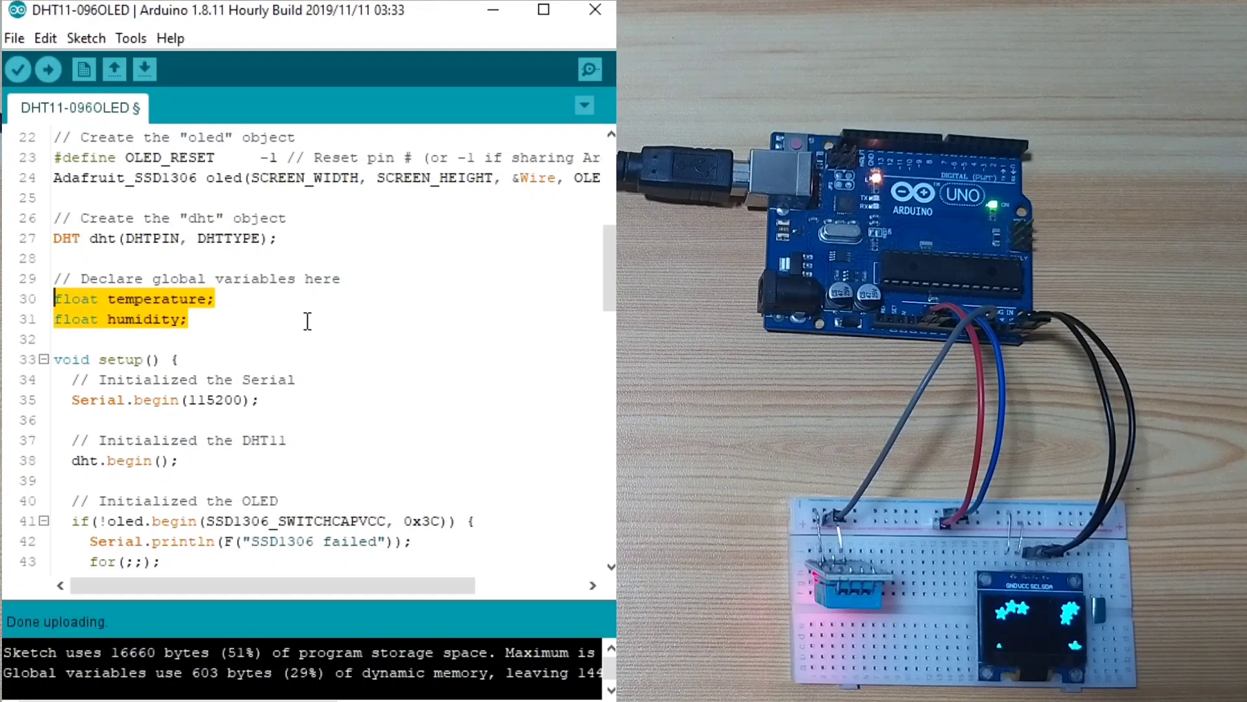
scroll(down, 3)
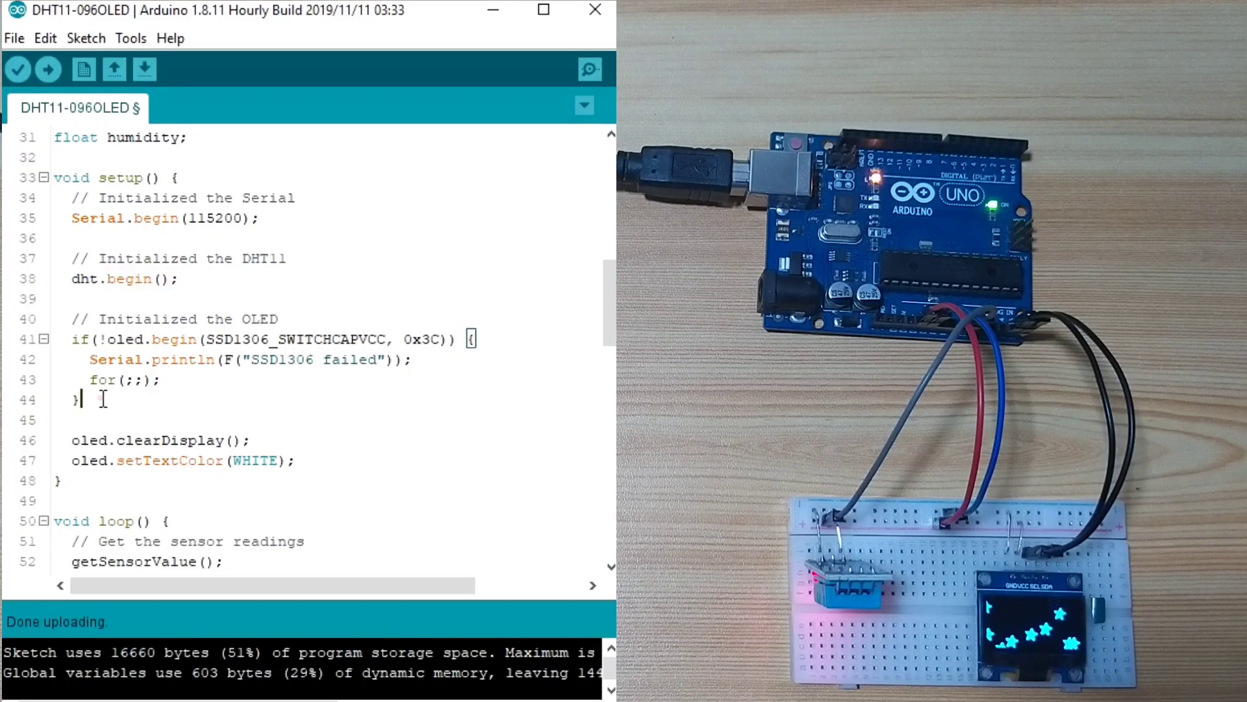
drag(72, 338, 79, 399)
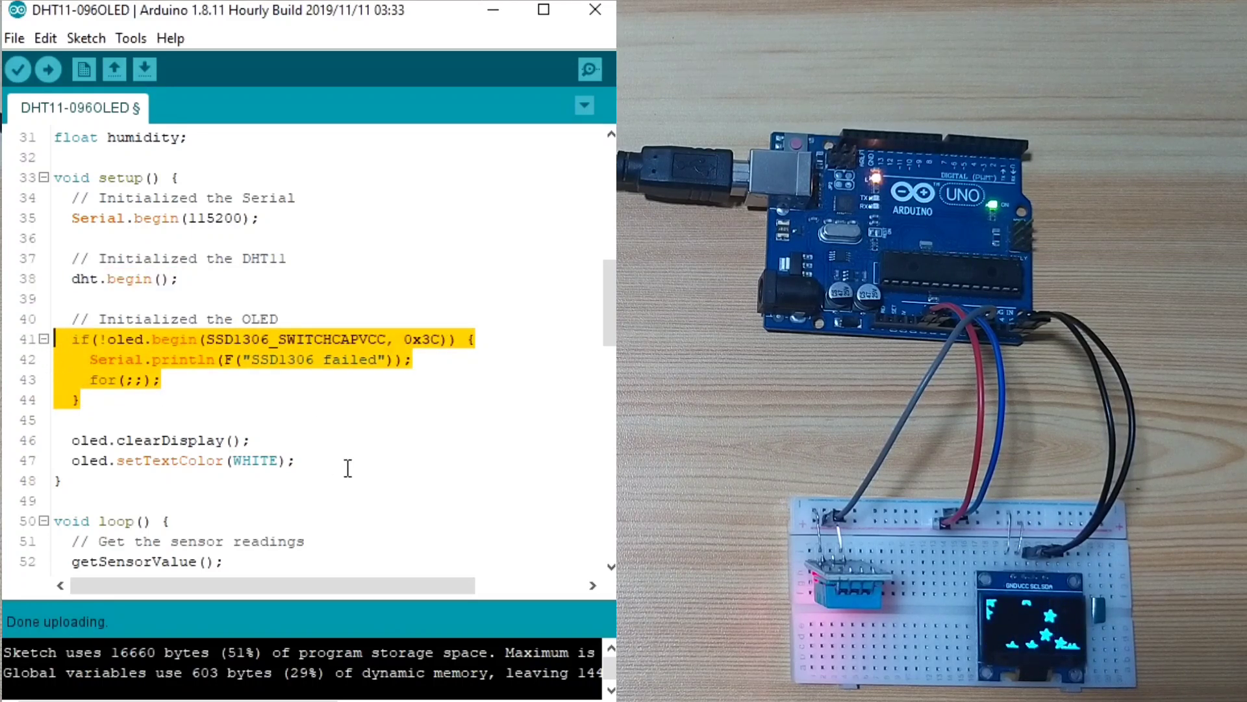
double_click(168, 380)
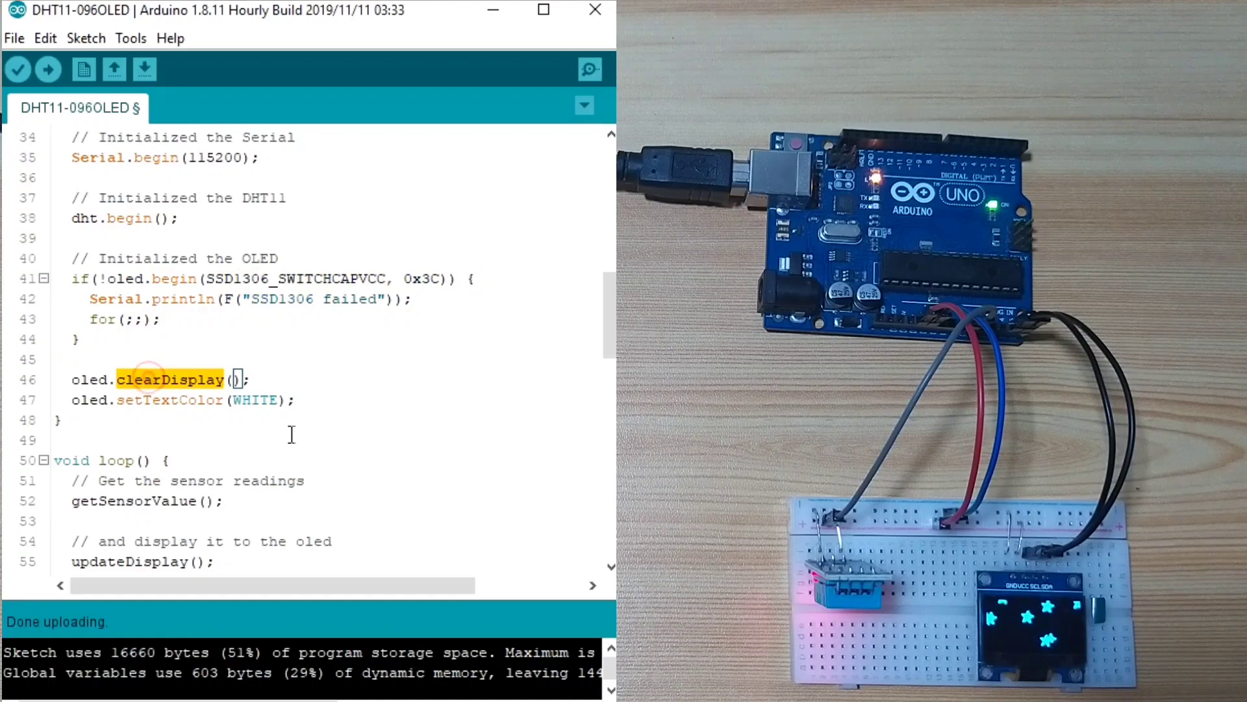
double_click(256, 400)
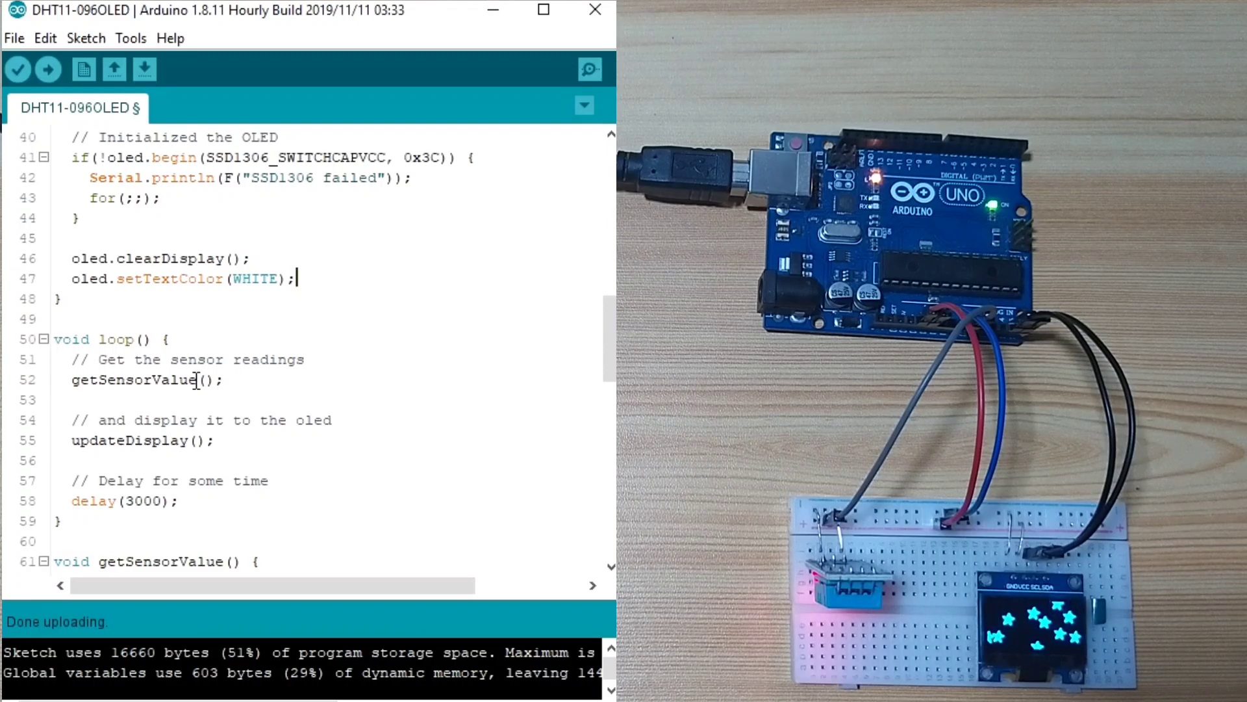
double_click(131, 379)
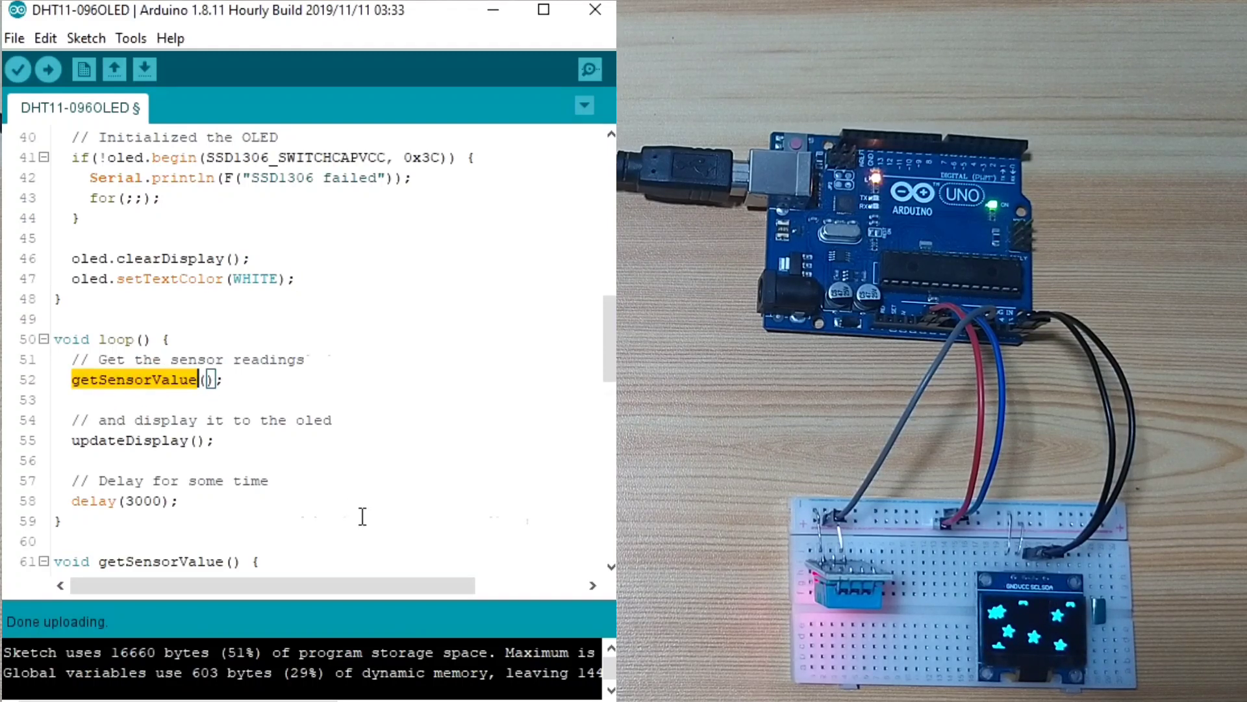
scroll(down, 3)
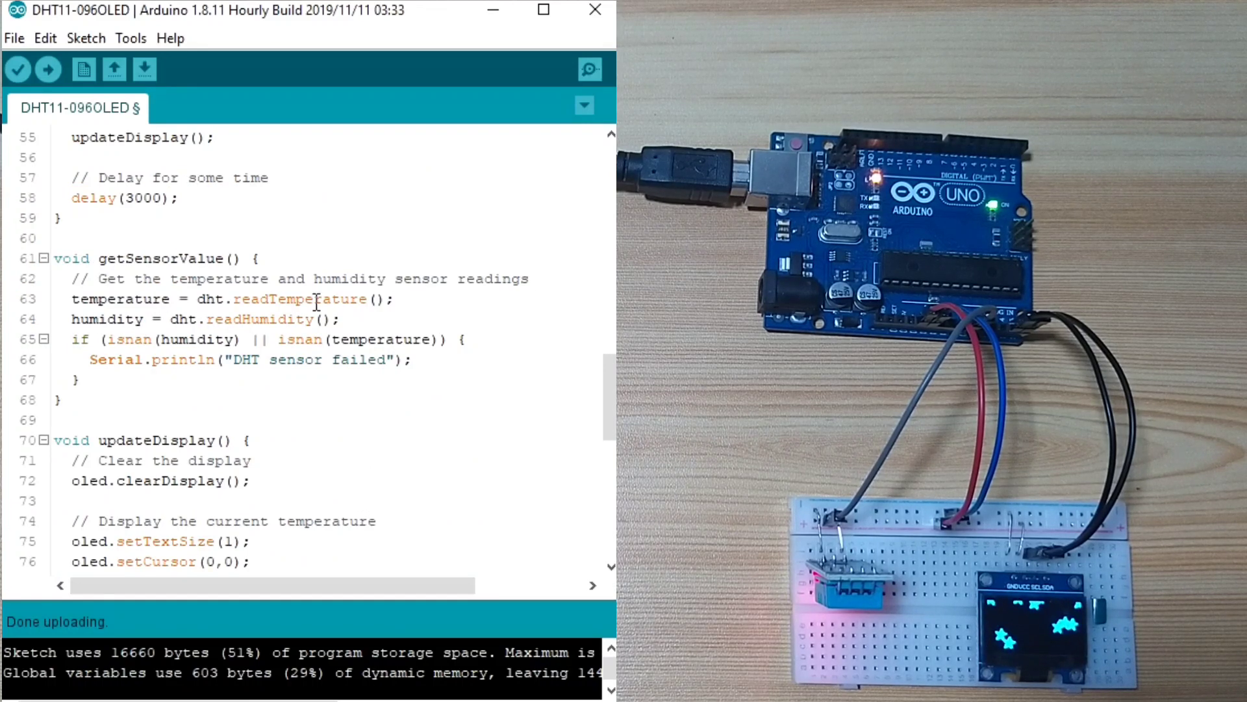
triple_click(231, 298)
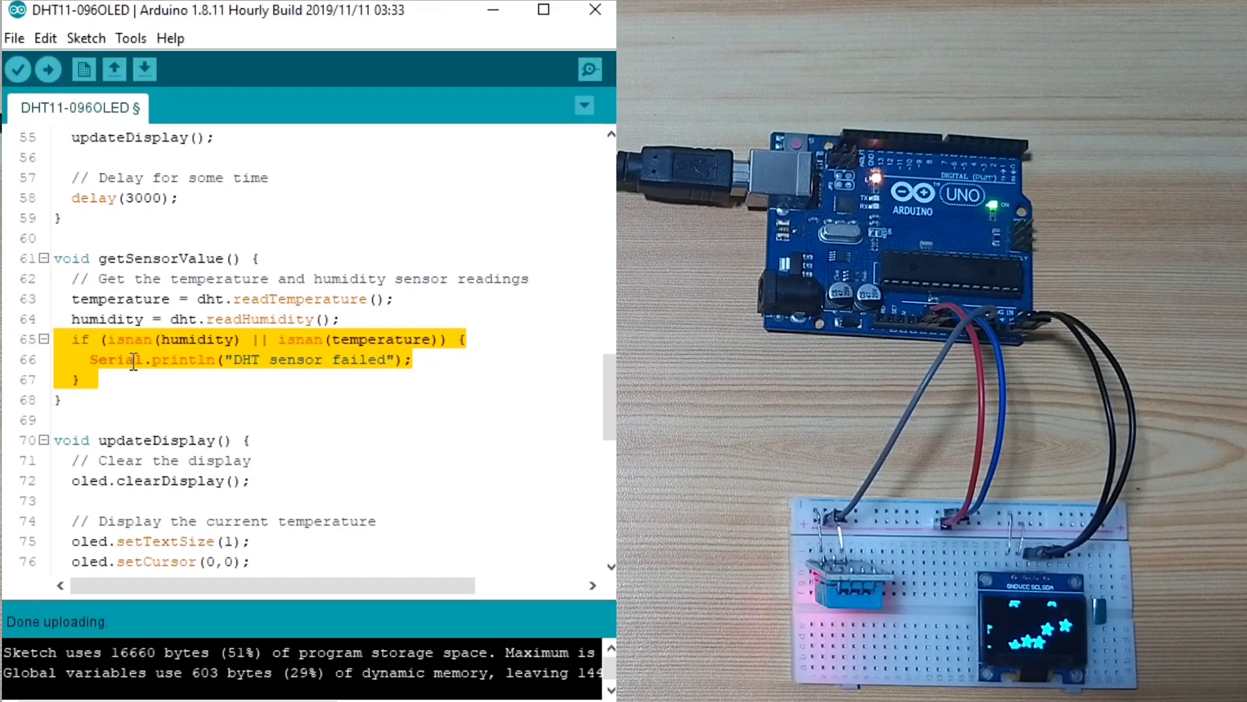
scroll(down, 3)
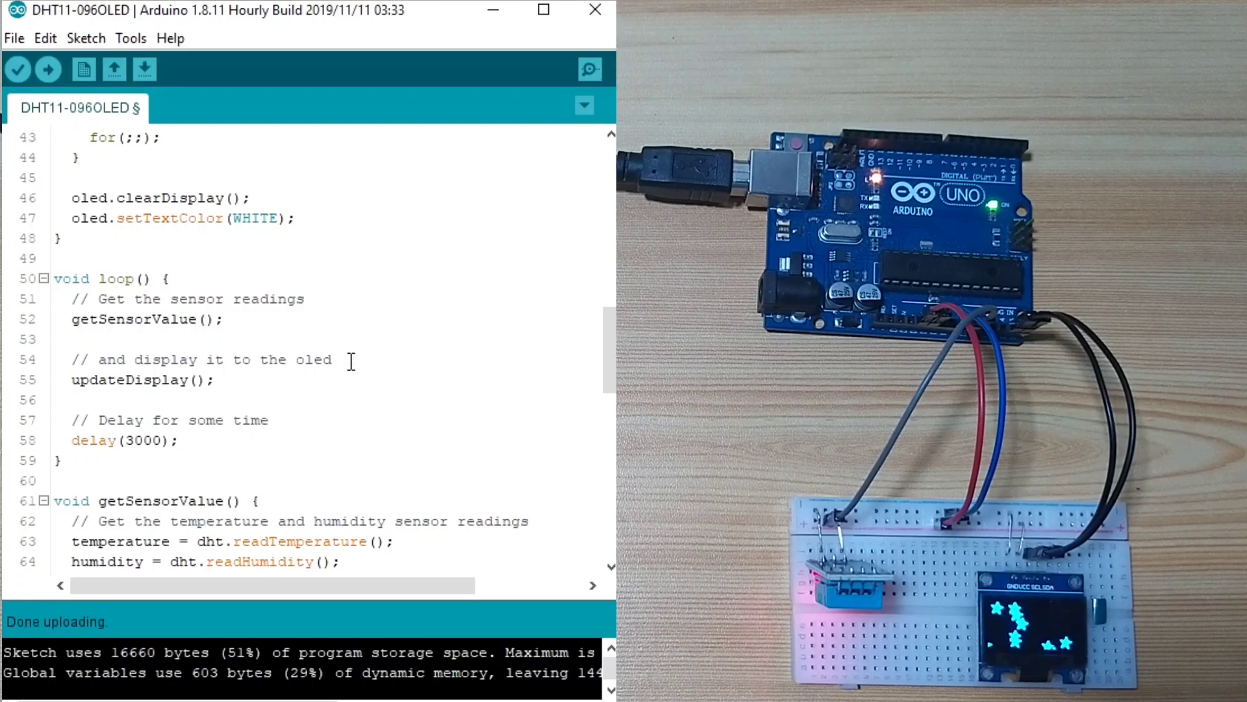
drag(99, 358, 332, 359)
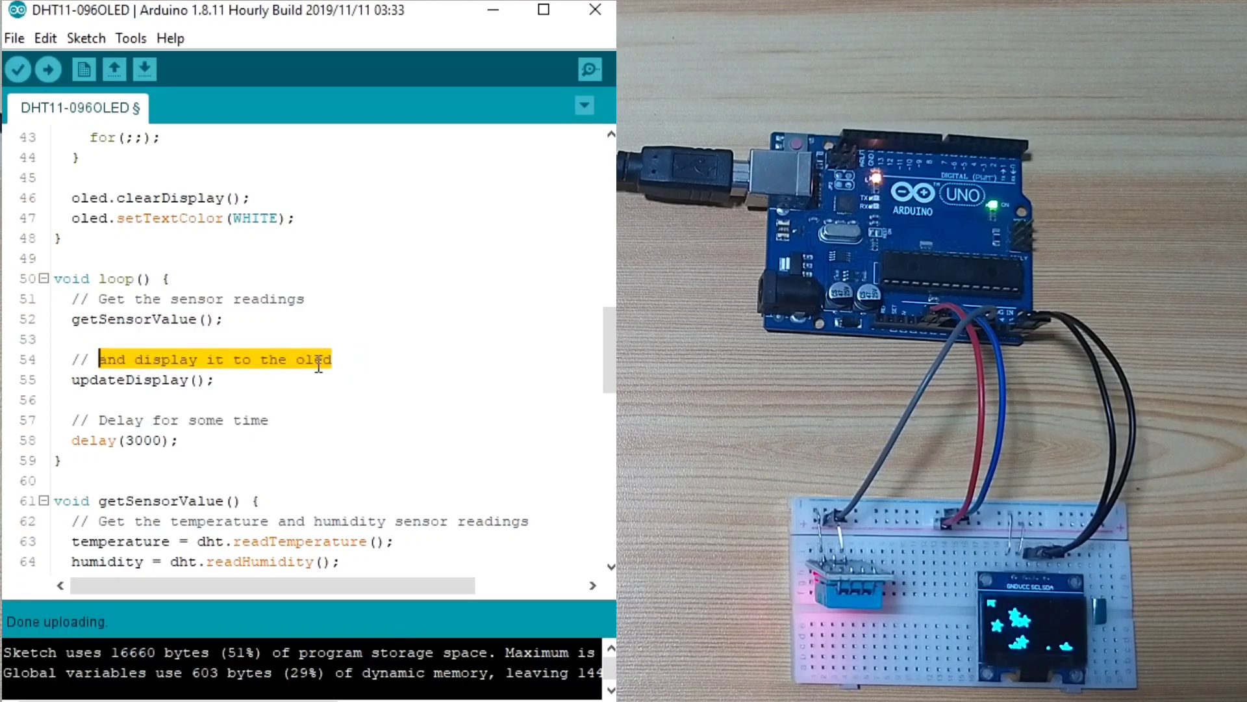
click(163, 379)
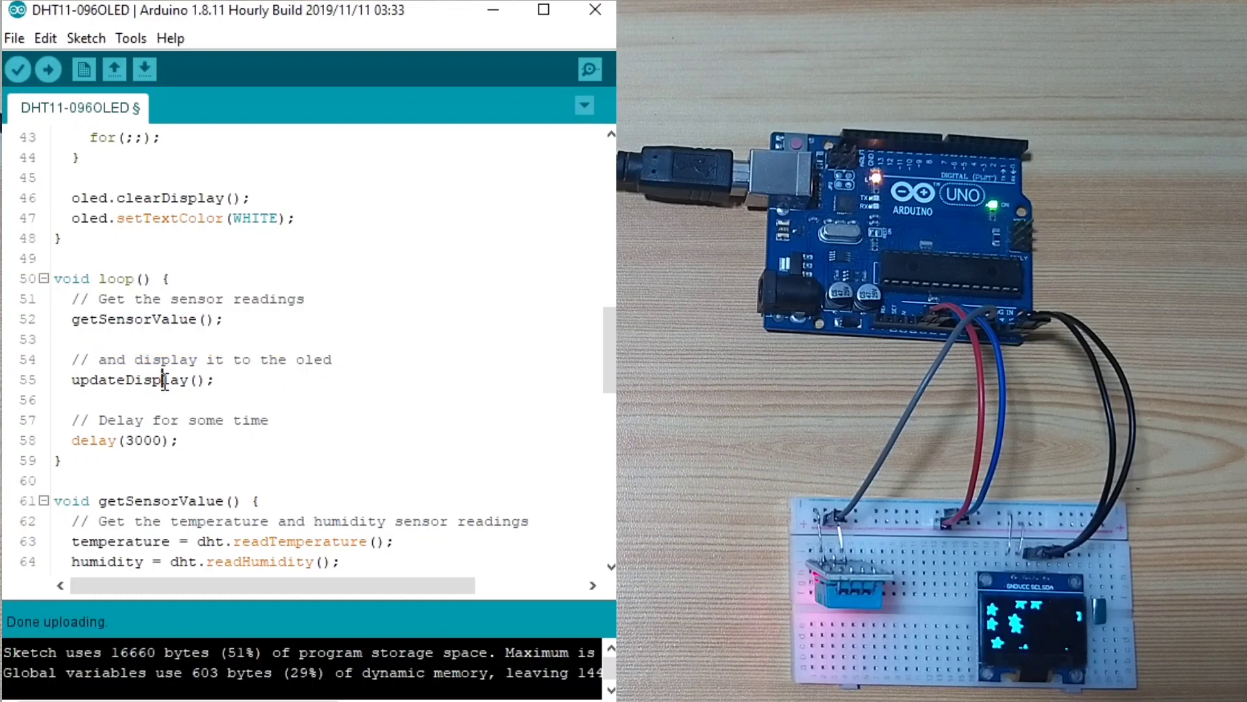
scroll(down, 3)
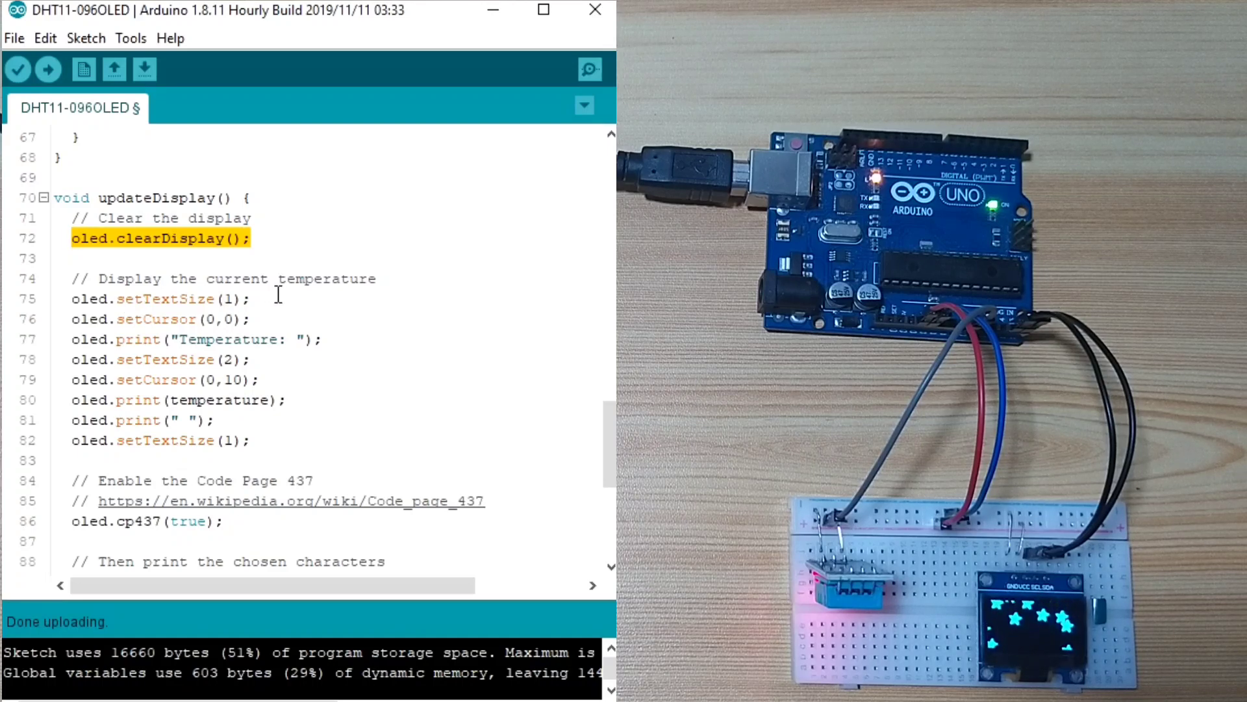
- Upload the DHT11-096OLED sketch so the OLED shows 30.00 °C and 62.00 % humidity
click(251, 237)
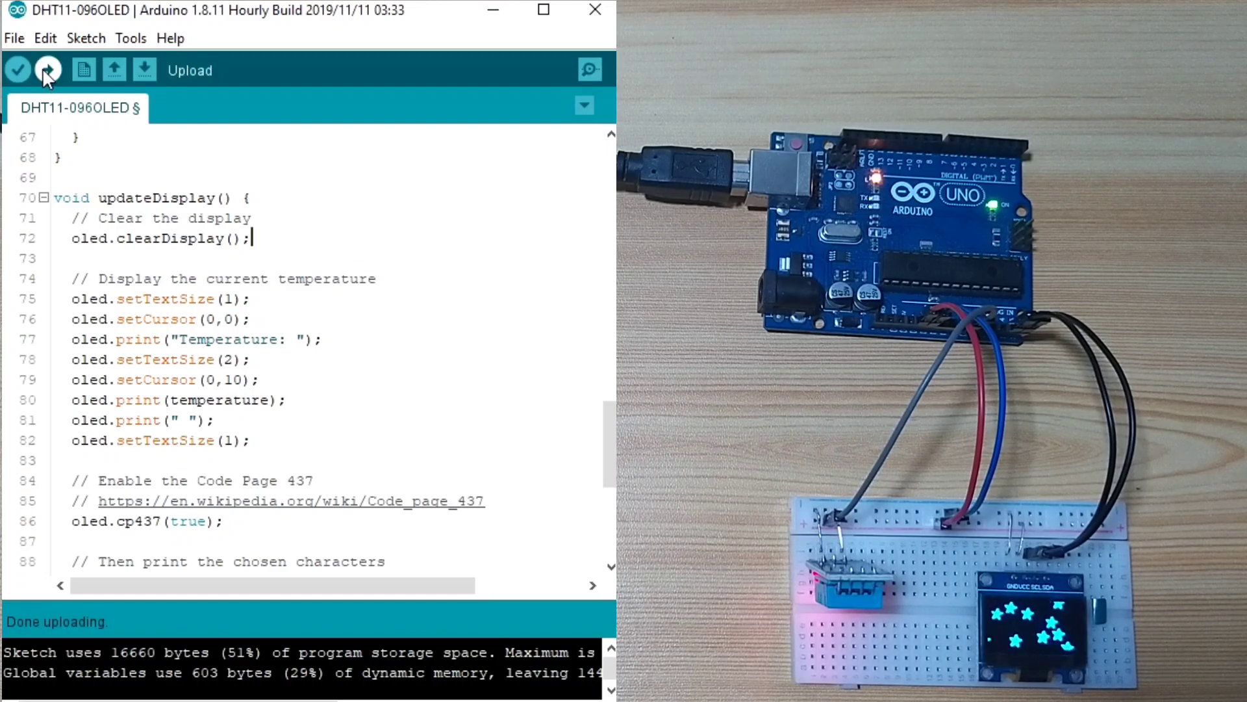
click(47, 70)
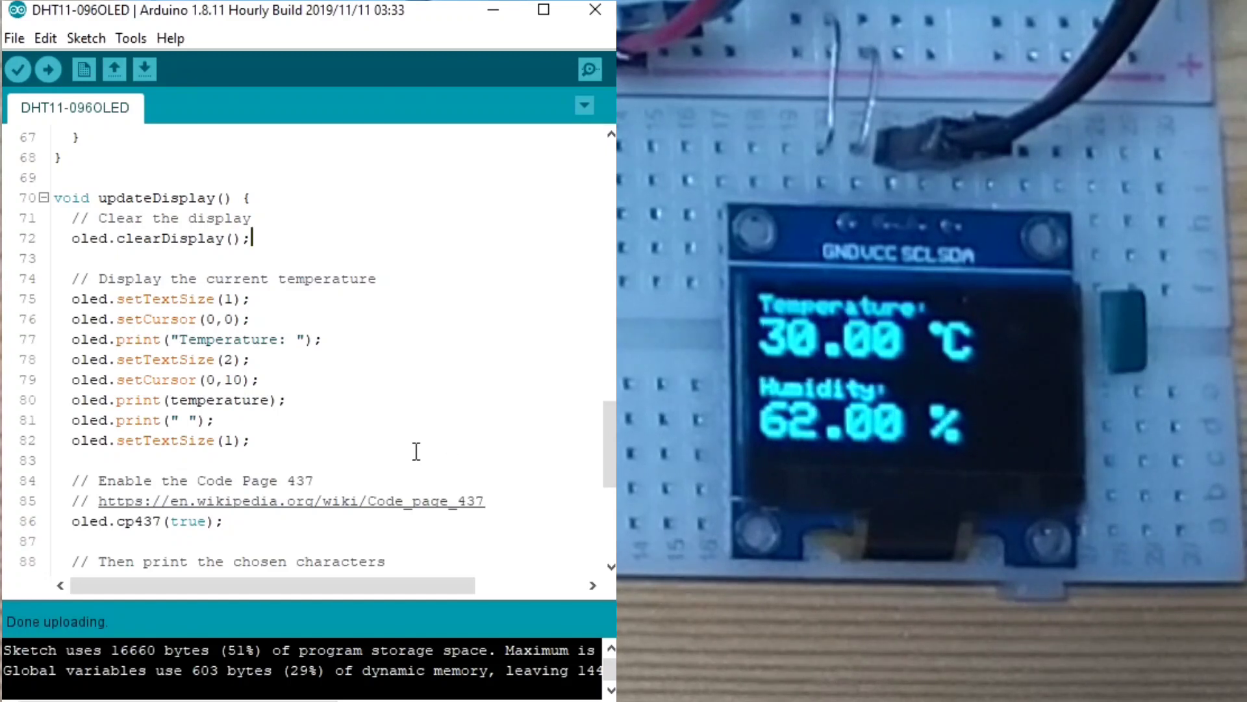
mouse_move(146, 197)
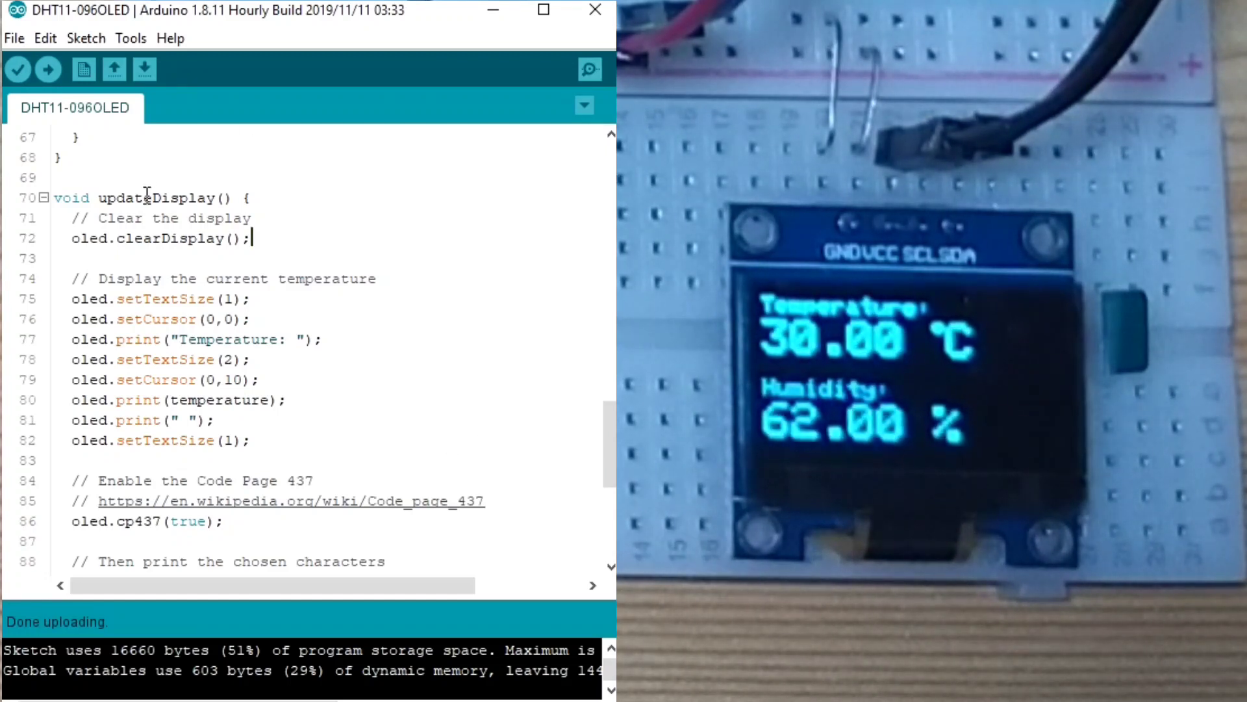
double_click(156, 198)
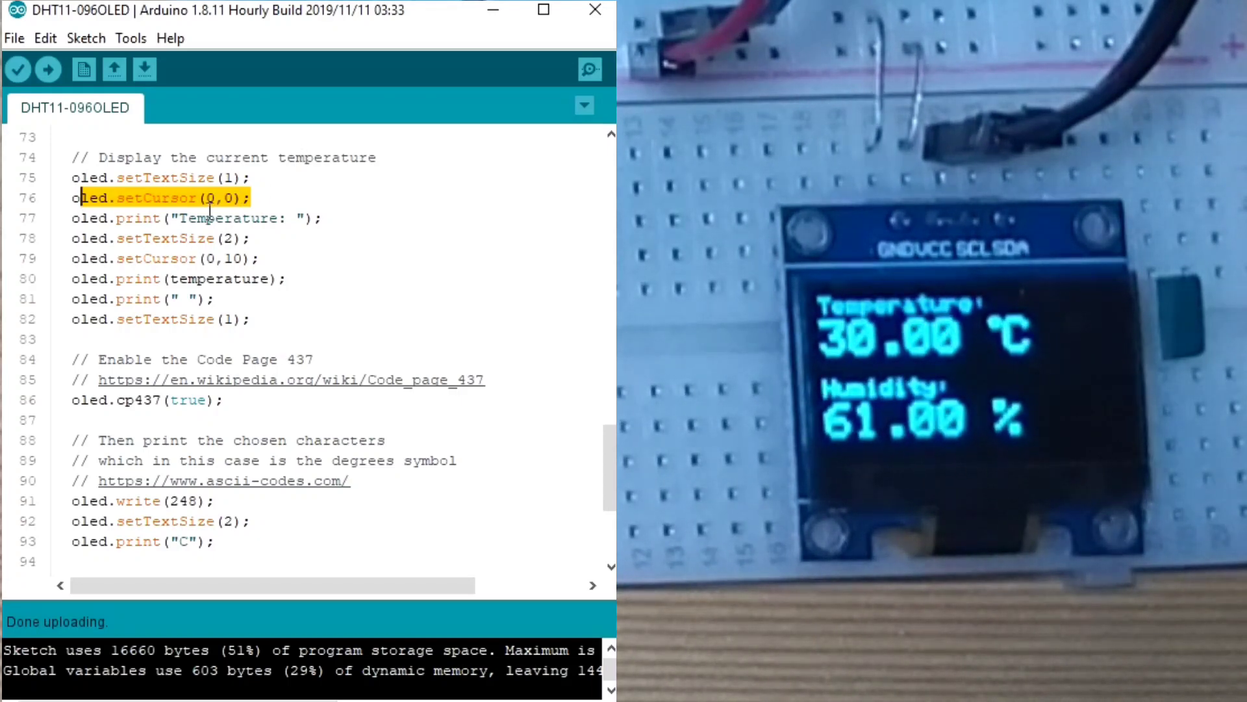
double_click(226, 219)
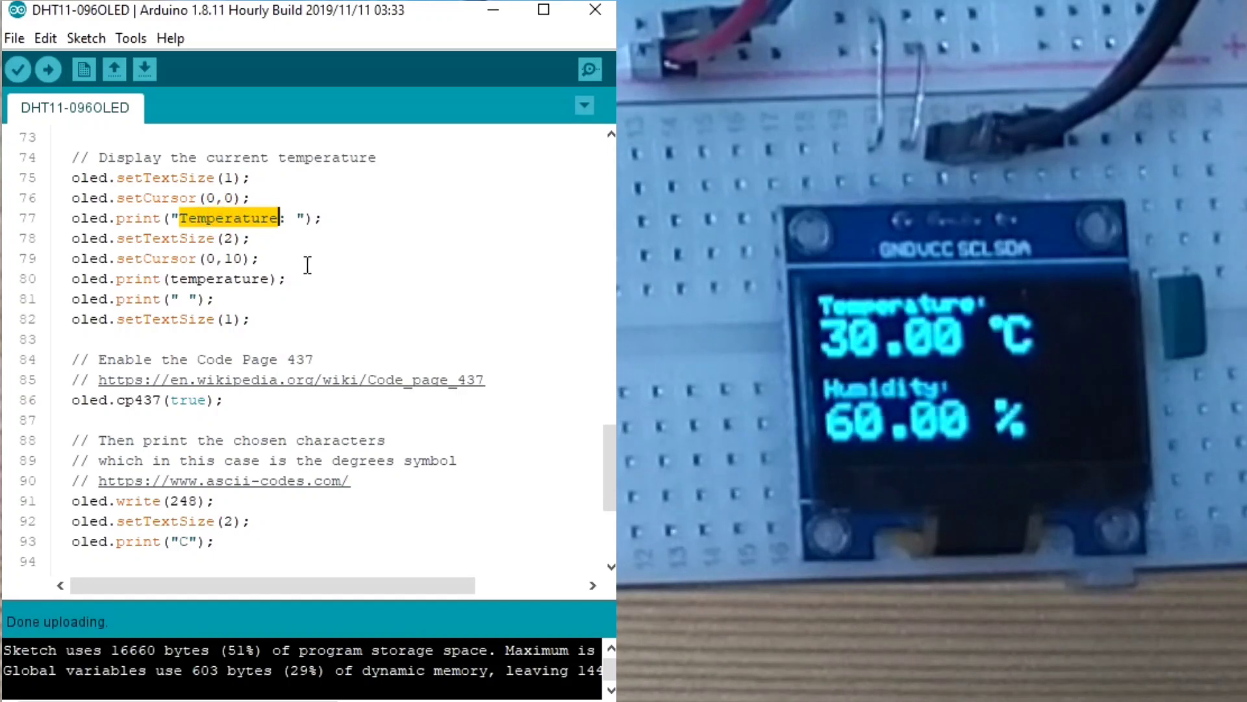
double_click(220, 278)
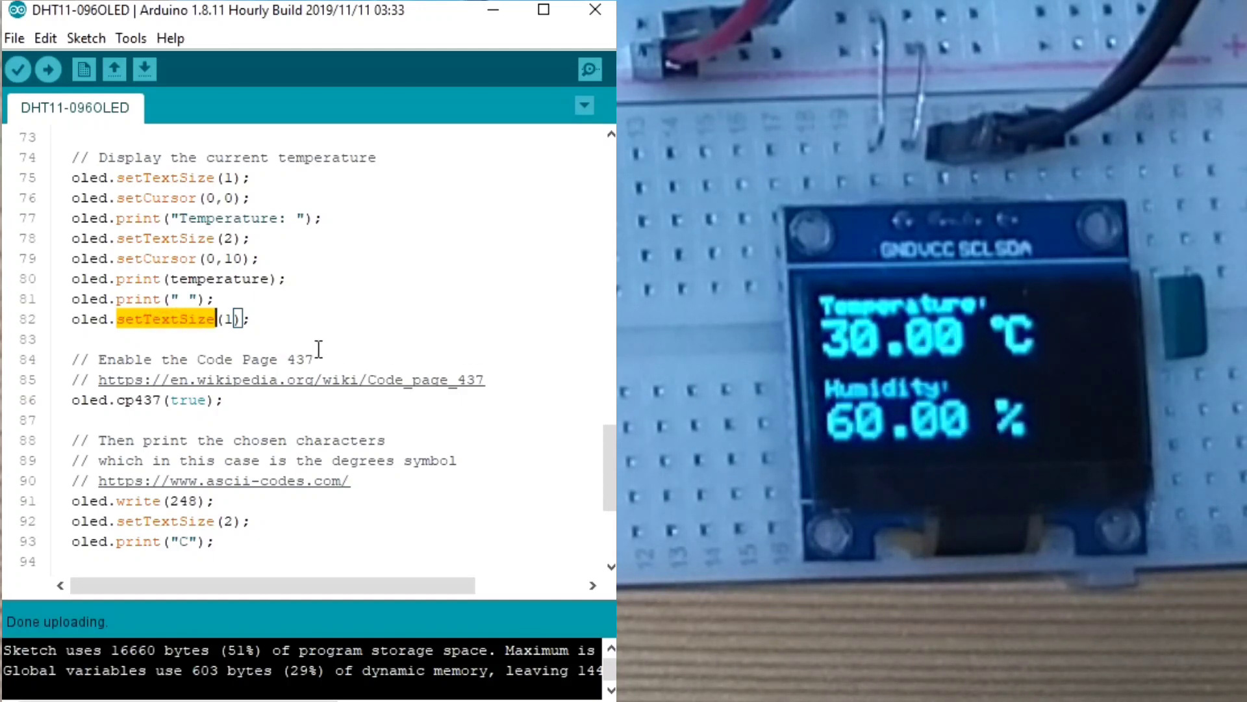
scroll(down, 3)
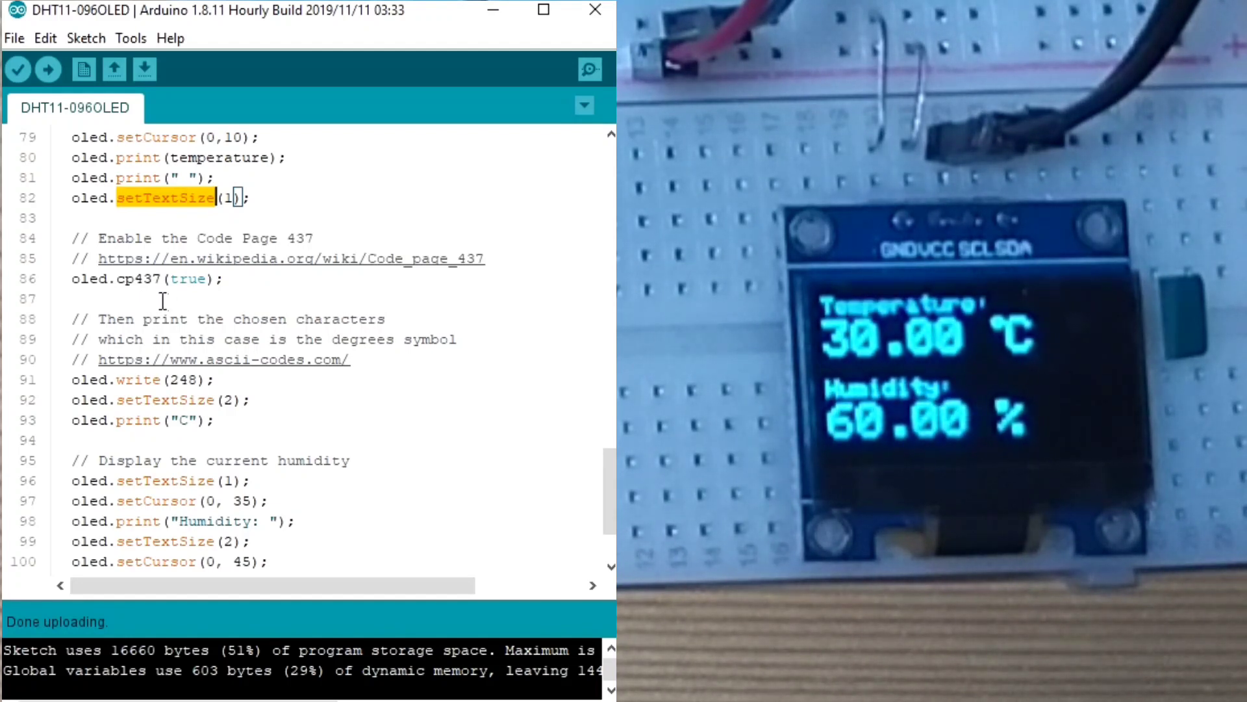
mouse_move(154, 245)
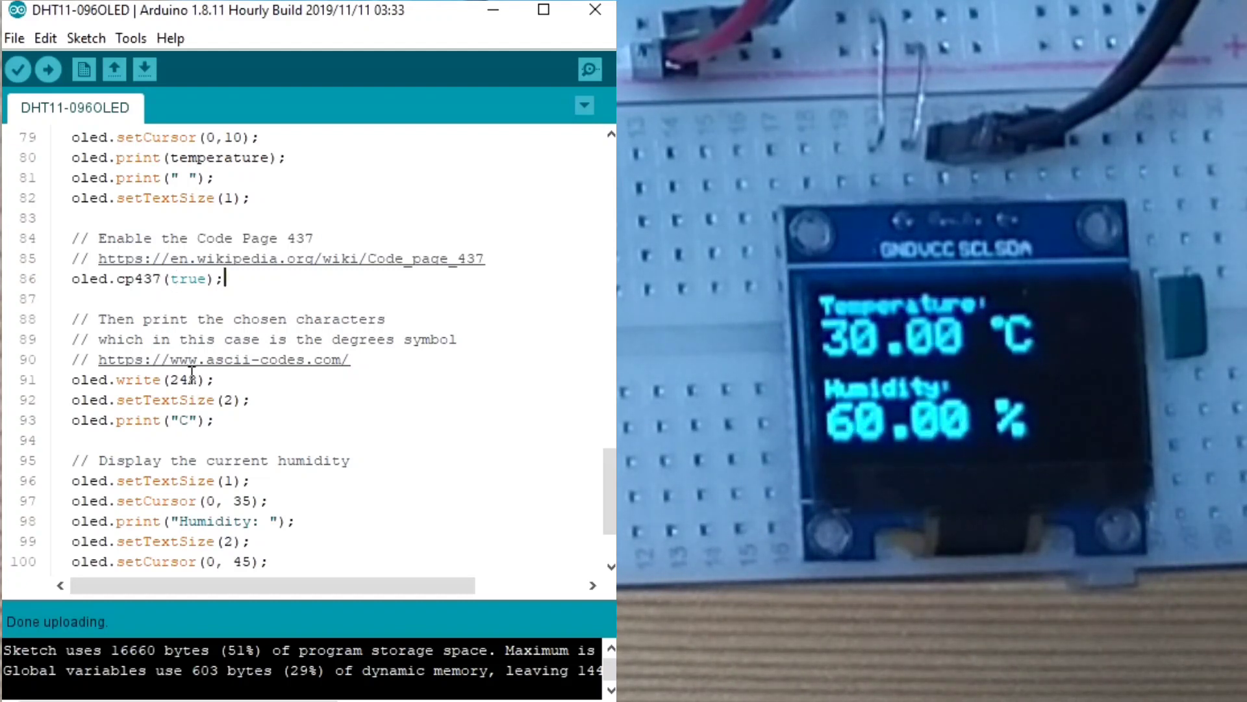
double_click(182, 379)
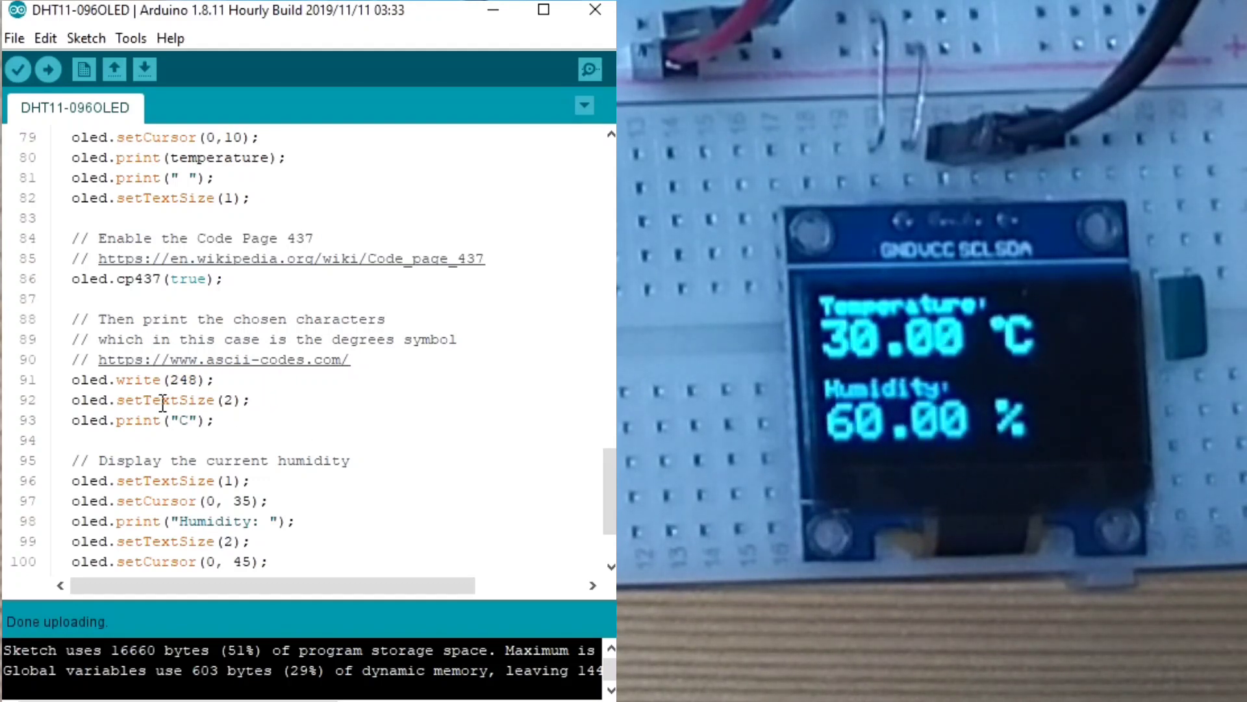
mouse_move(266, 398)
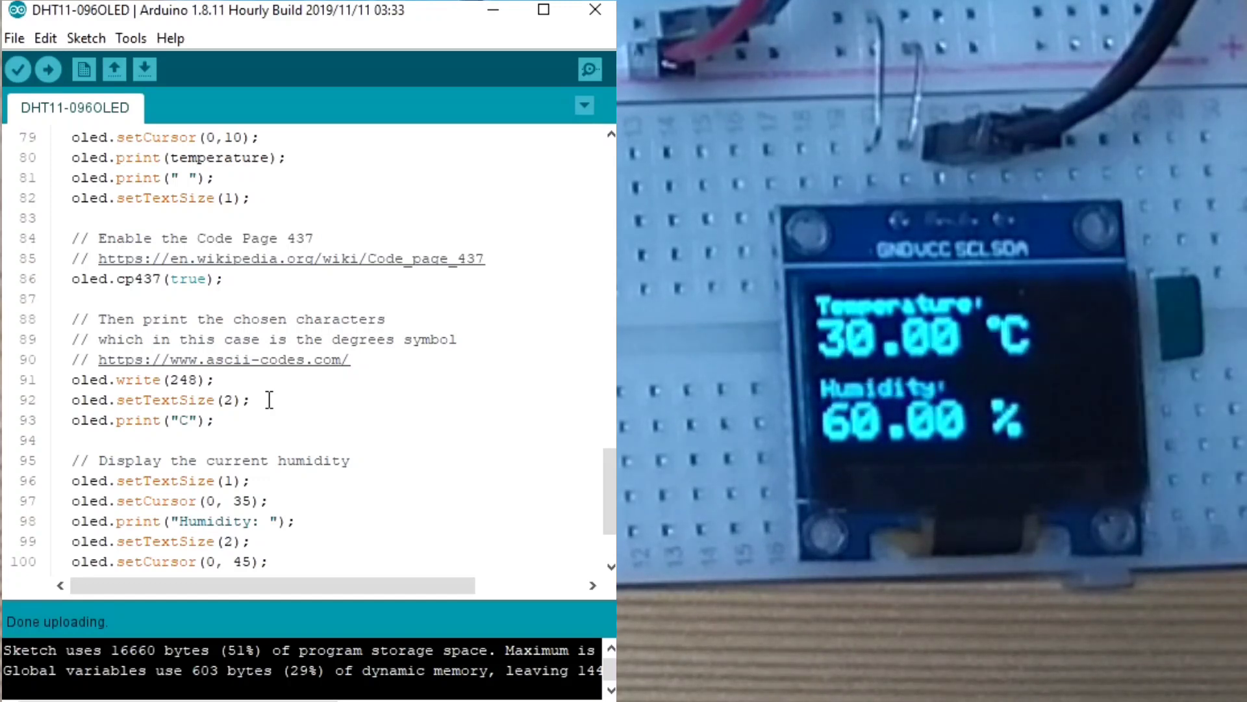
scroll(down, 3)
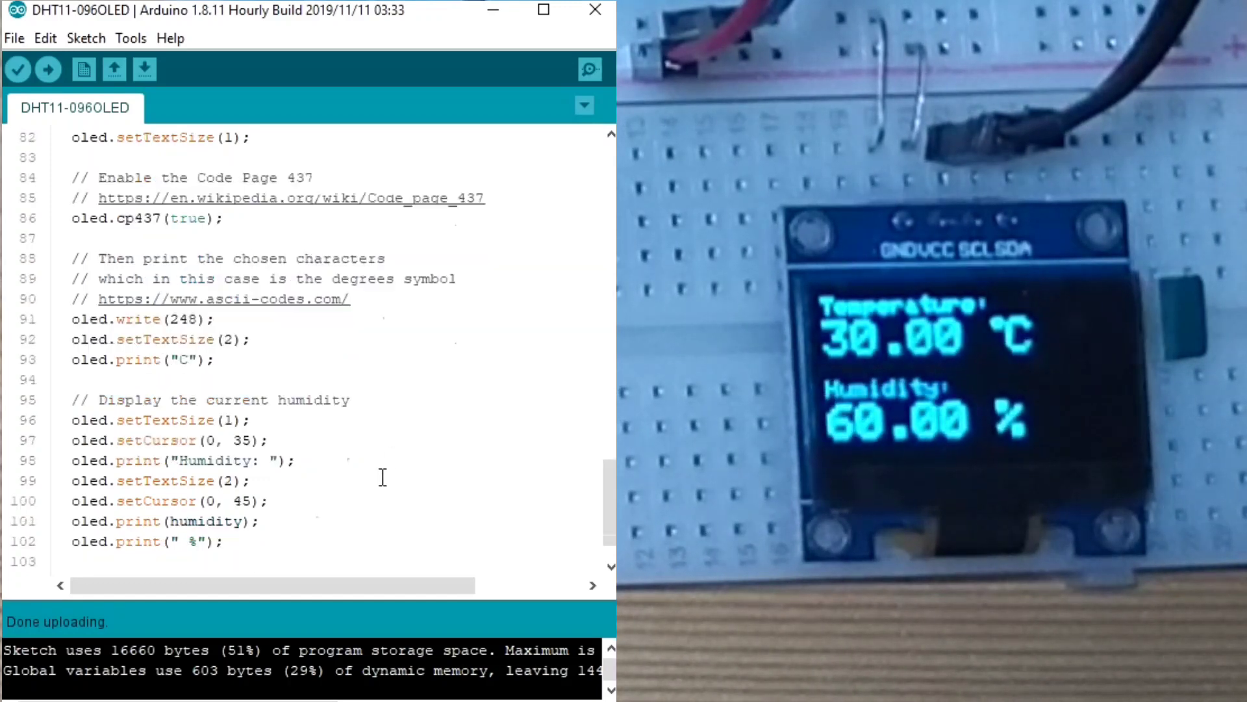
scroll(down, 3)
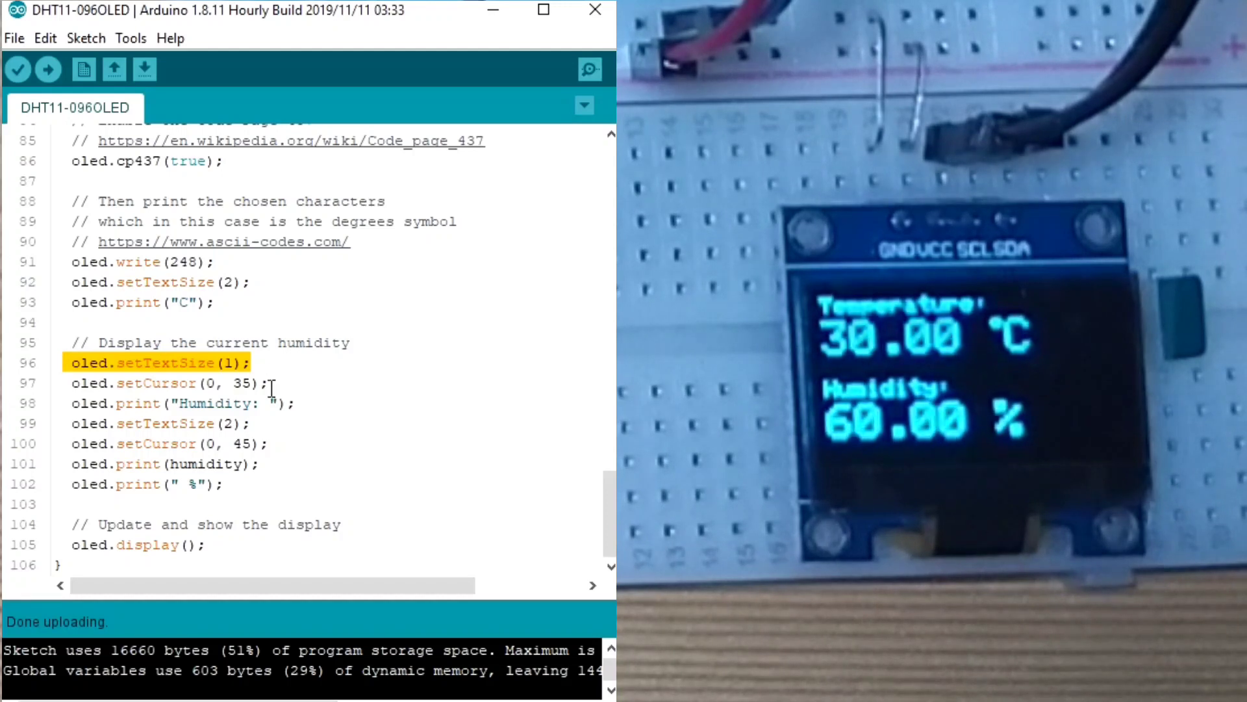
click(159, 383)
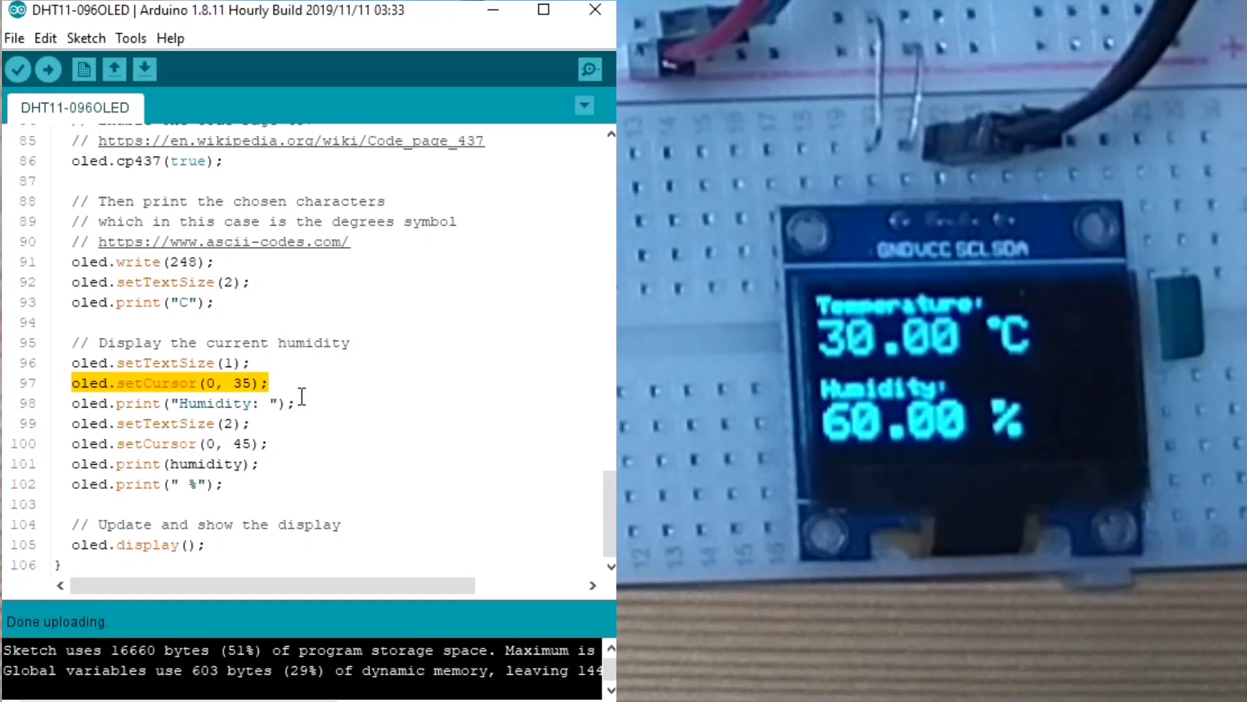
click(262, 423)
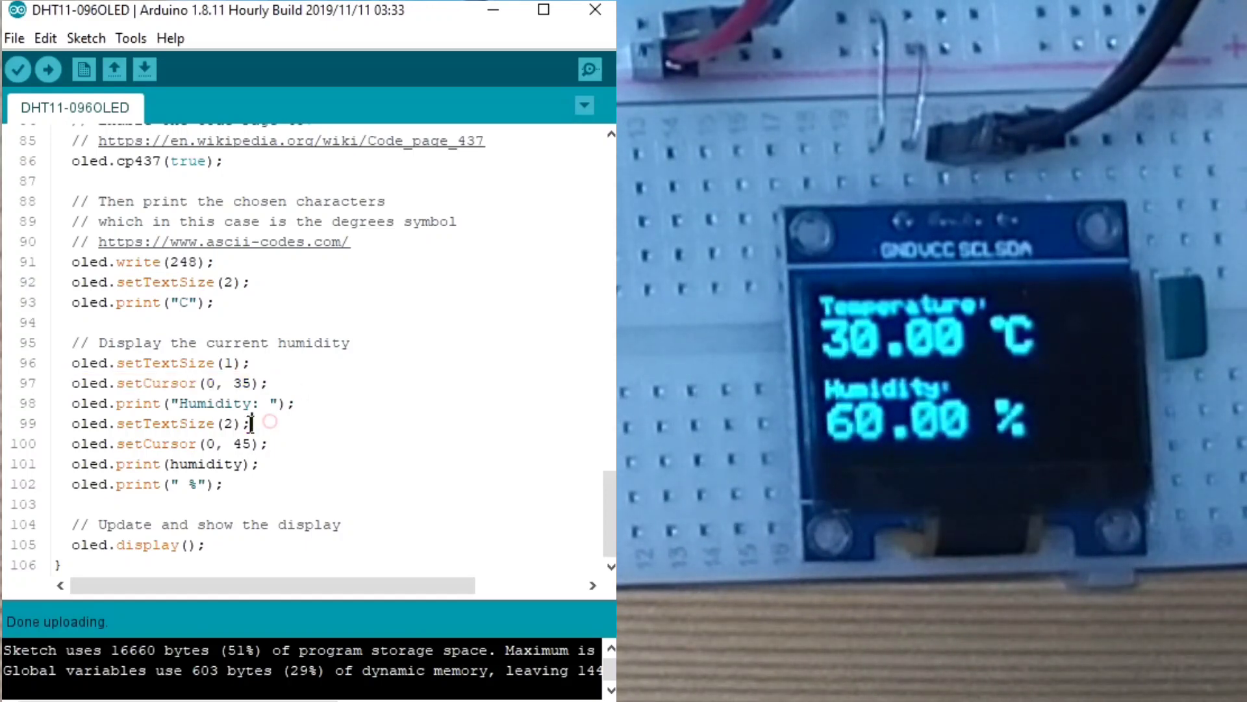